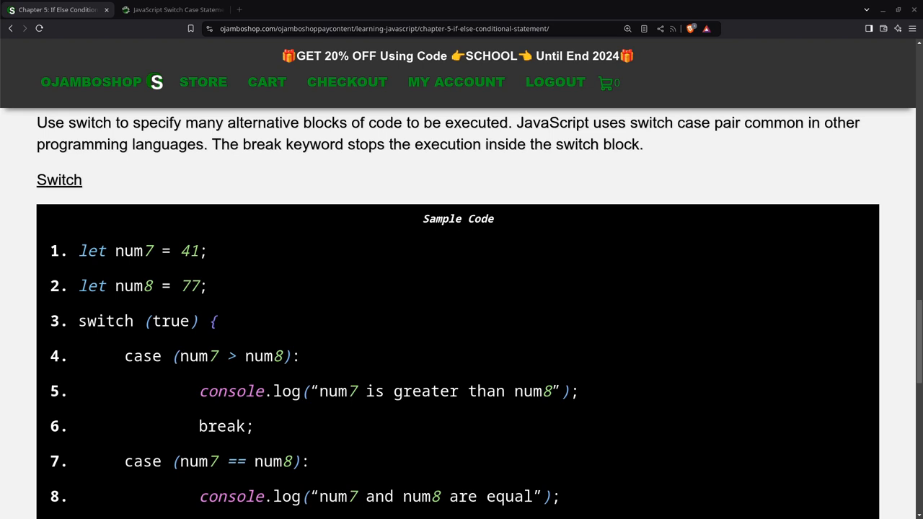
pyautogui.moveTo(112, 213)
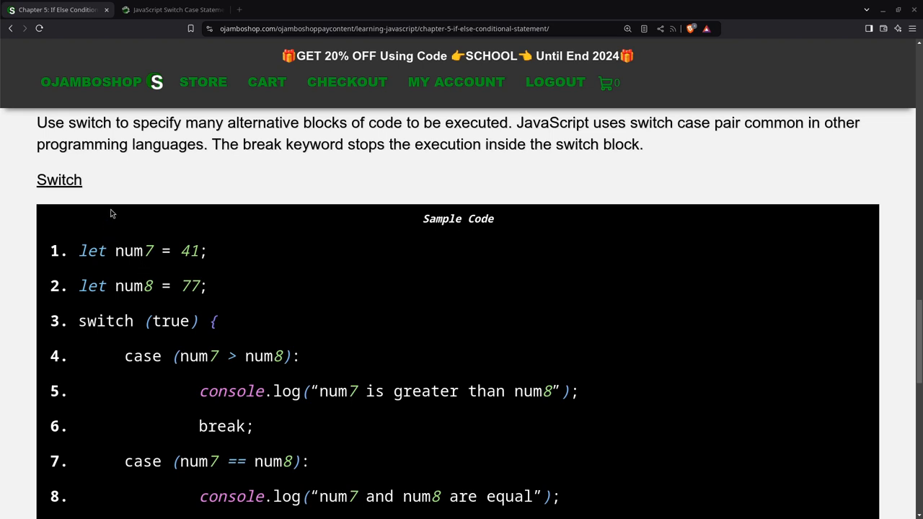
pyautogui.moveTo(74, 202)
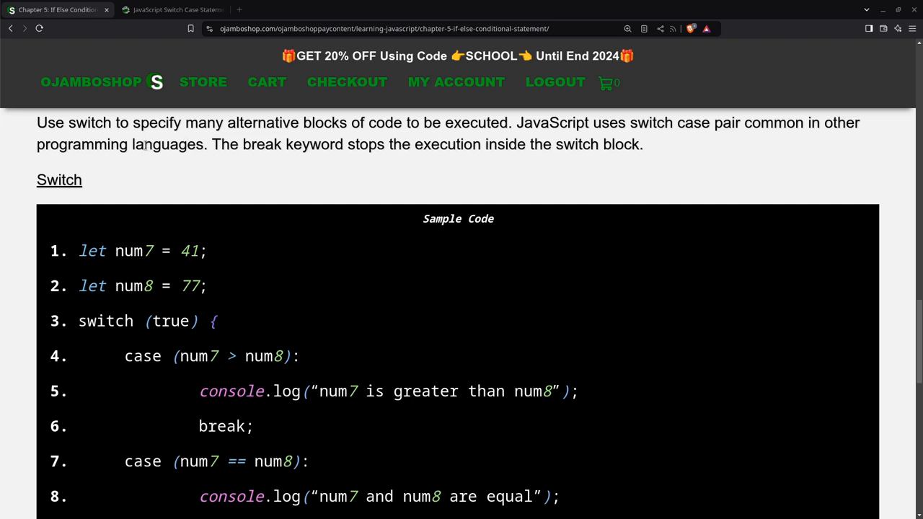
pyautogui.moveTo(361, 151)
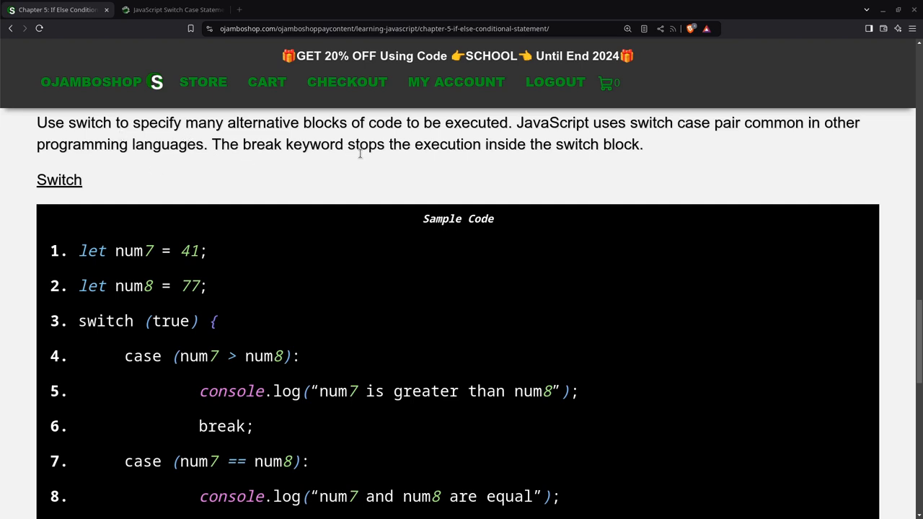
pyautogui.moveTo(438, 152)
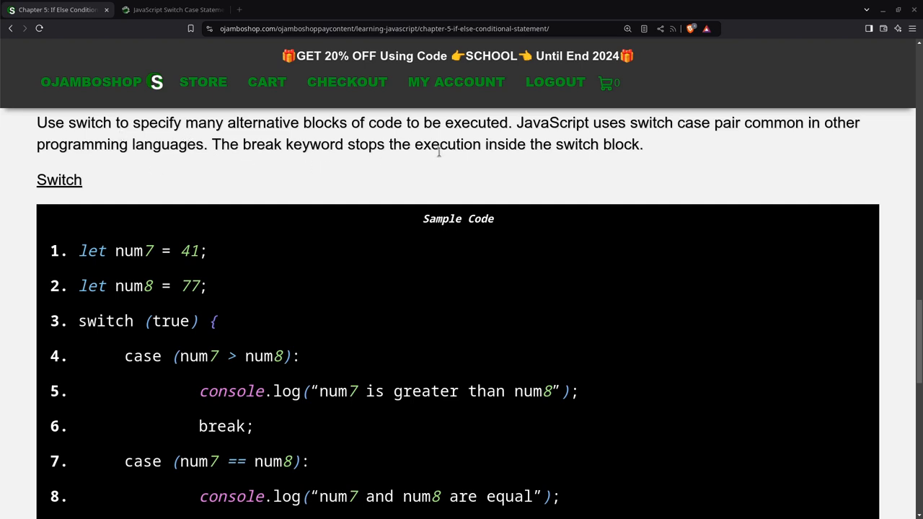
# Scroll down to the Code IDE editor and start a new line below the placeholder comment
pyautogui.scroll(-3)
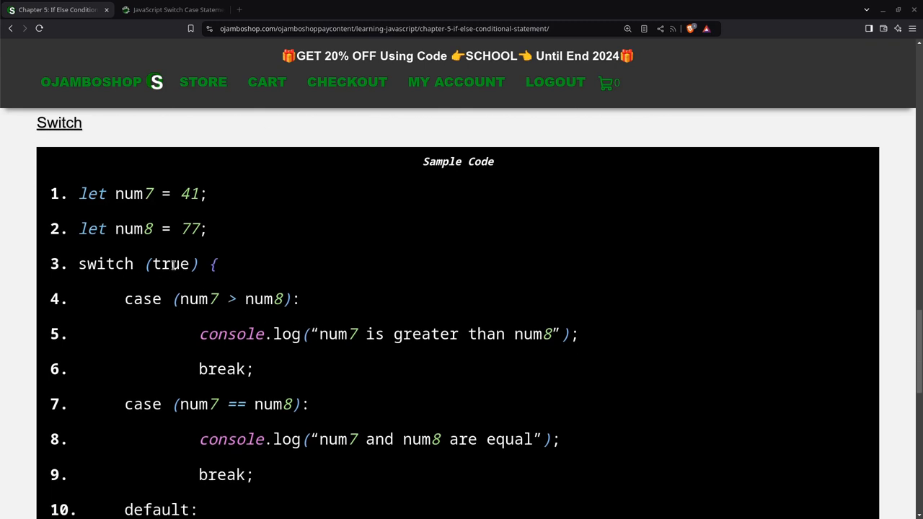
pyautogui.moveTo(170, 264)
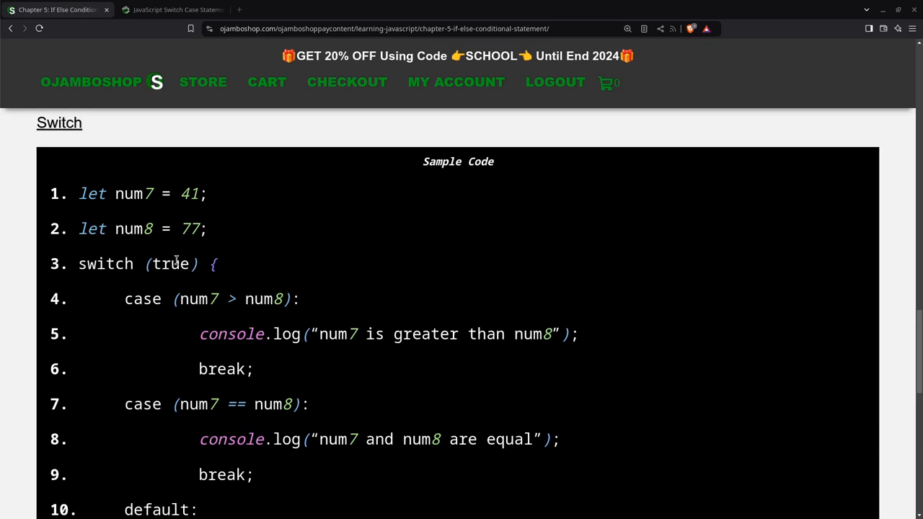
pyautogui.moveTo(170, 299)
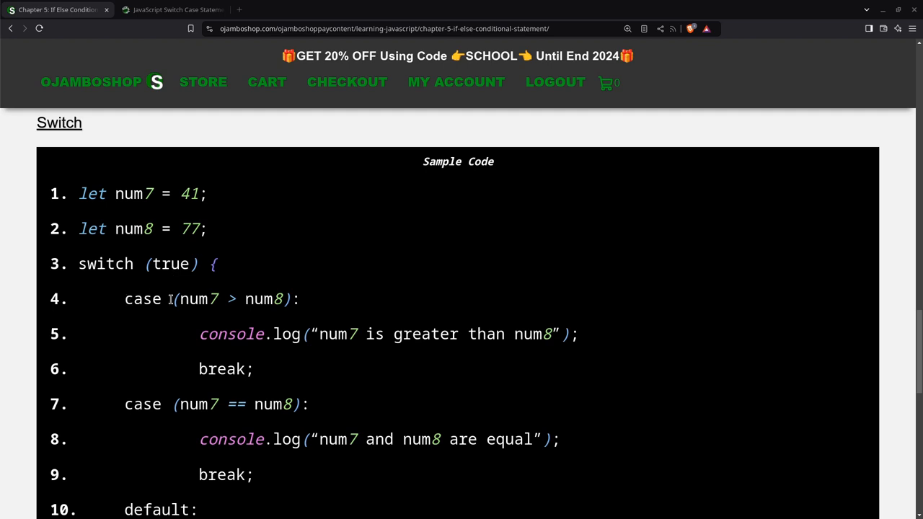
pyautogui.moveTo(204, 298)
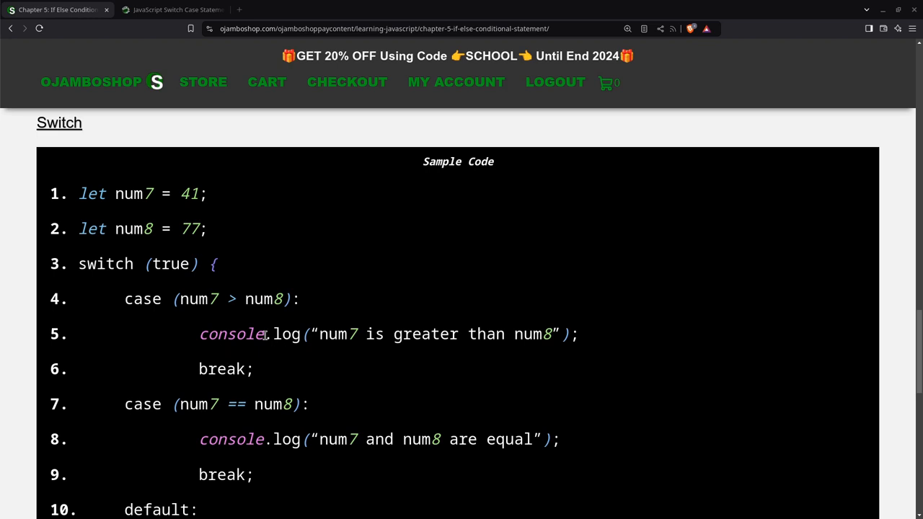
pyautogui.moveTo(245, 325)
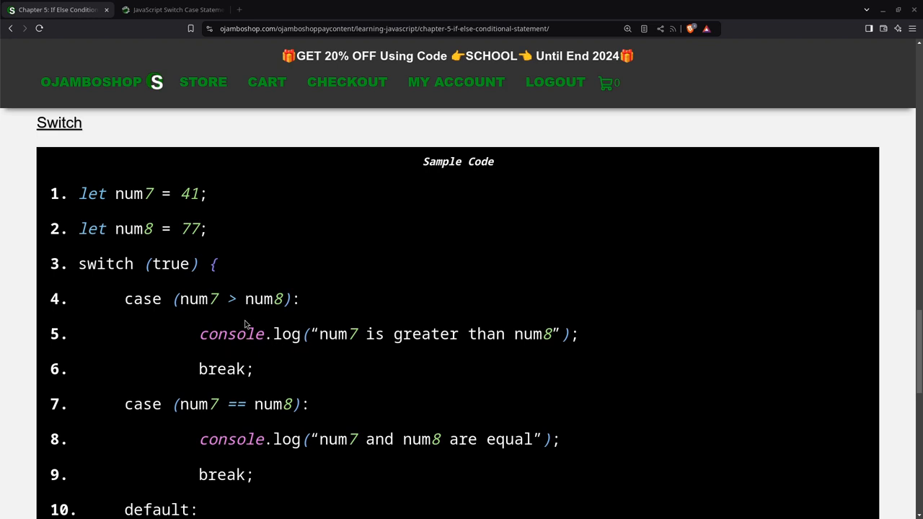
pyautogui.moveTo(234, 242)
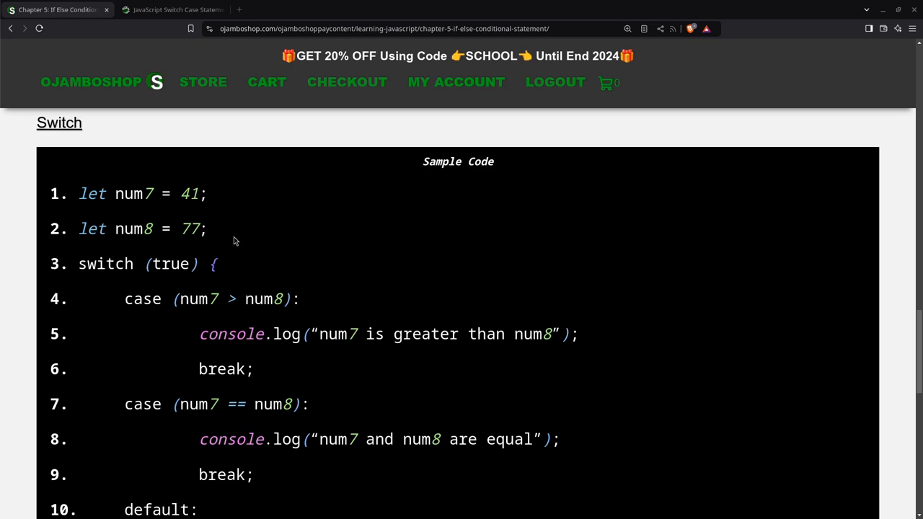
pyautogui.moveTo(257, 377)
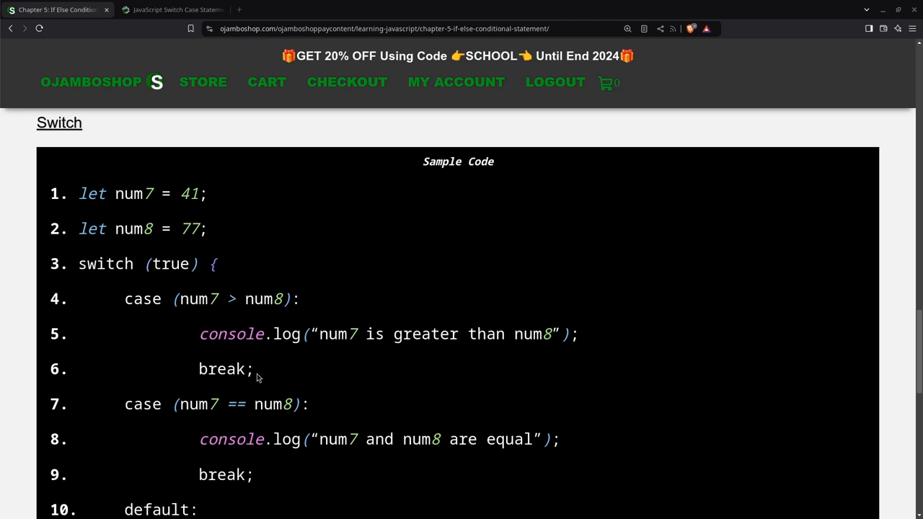
pyautogui.moveTo(217, 369)
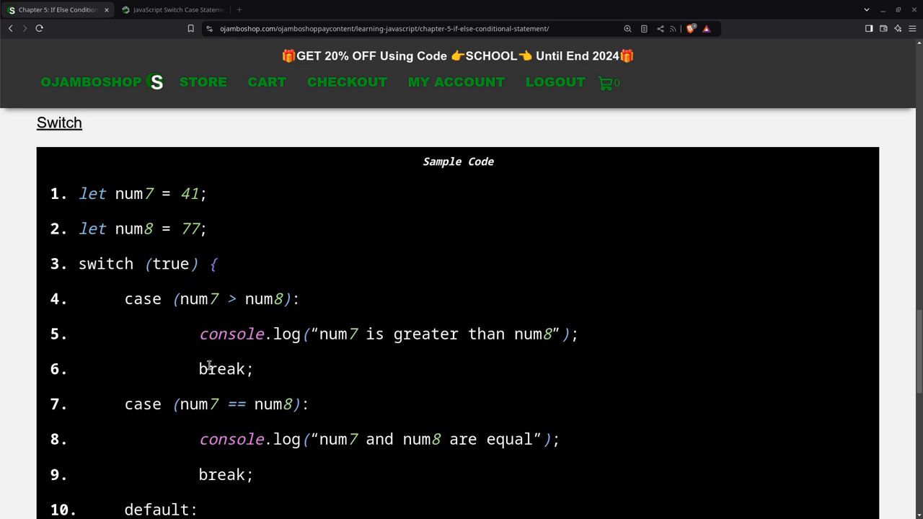
pyautogui.moveTo(244, 339)
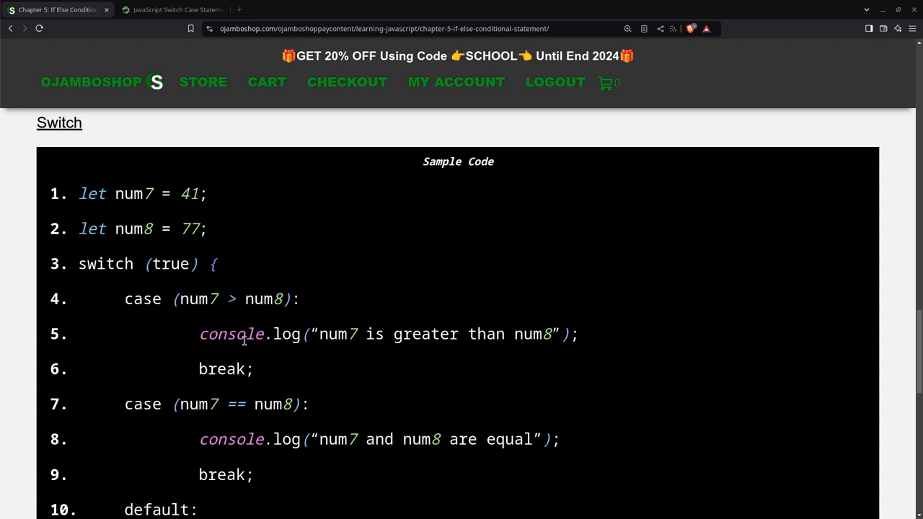
pyautogui.moveTo(308, 353)
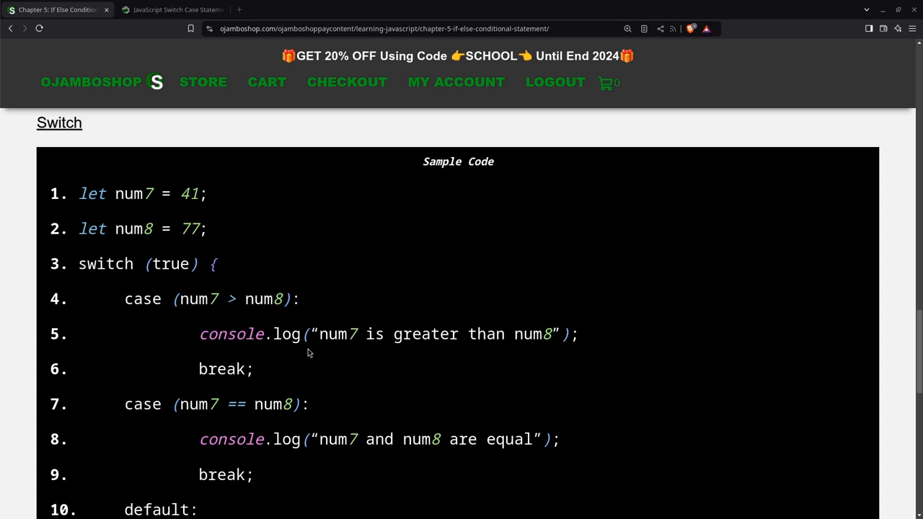
pyautogui.moveTo(461, 348)
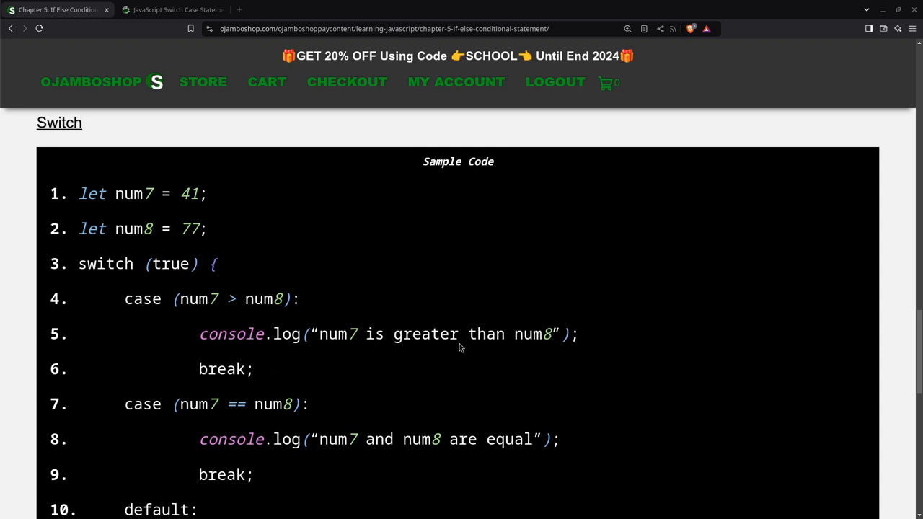
pyautogui.moveTo(208, 359)
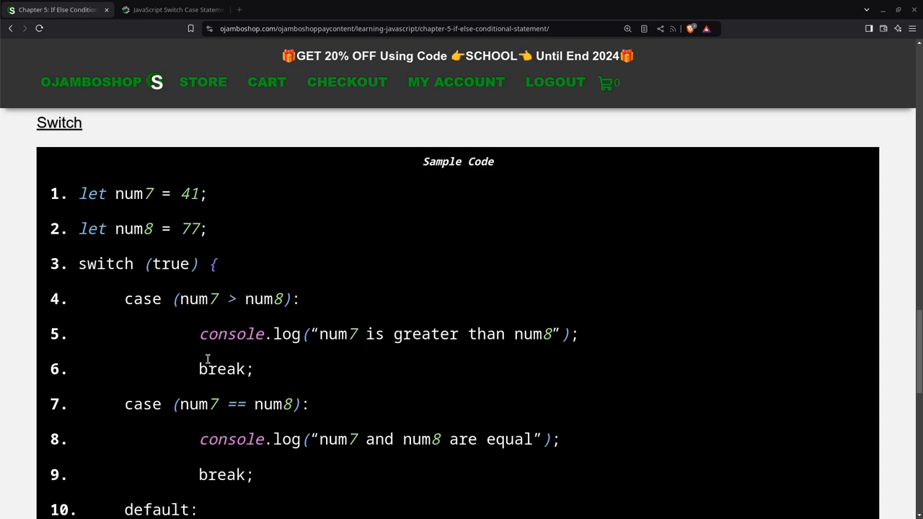
pyautogui.moveTo(218, 403)
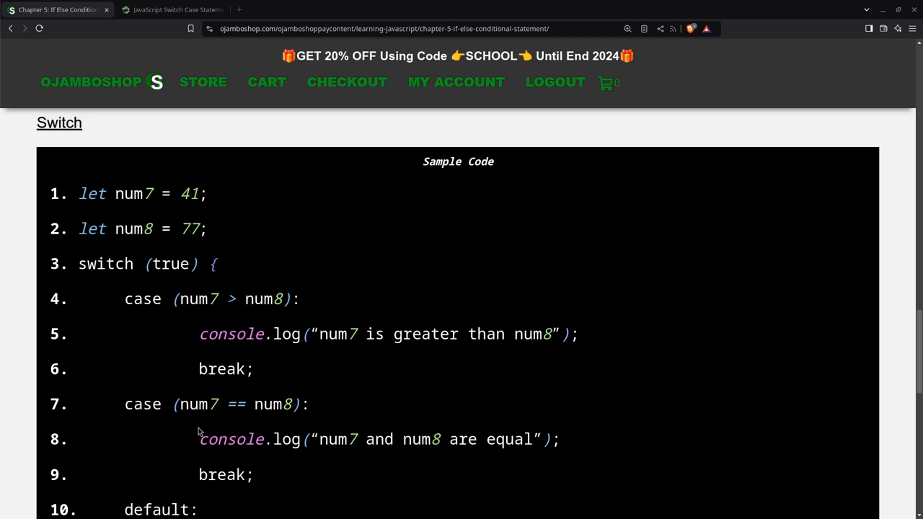
pyautogui.scroll(-3)
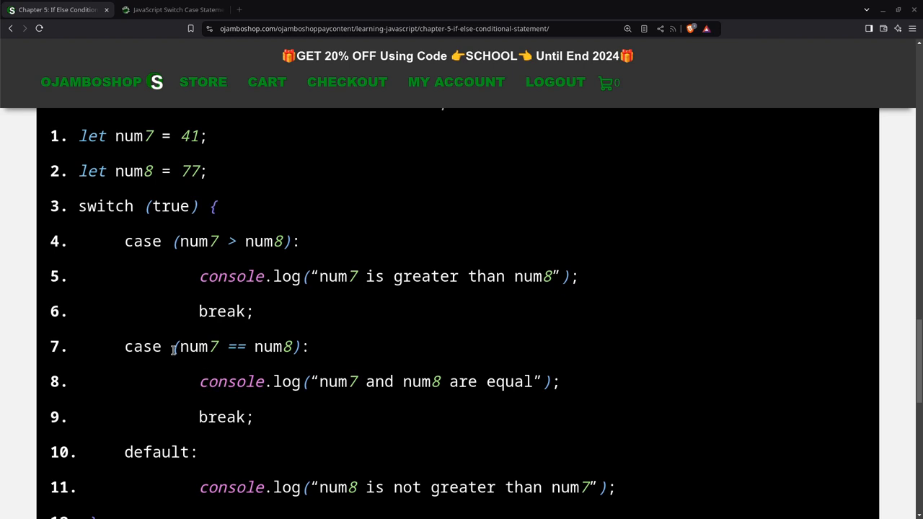
pyautogui.moveTo(193, 468)
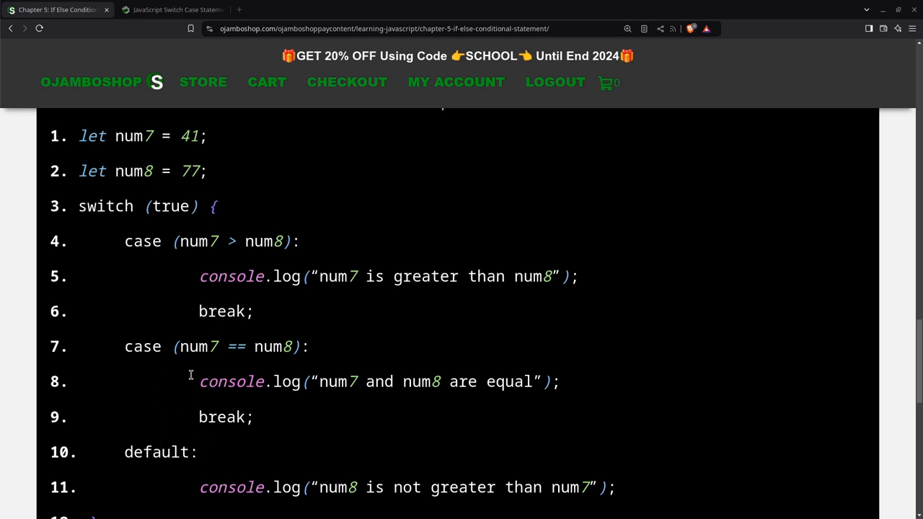
pyautogui.moveTo(204, 260)
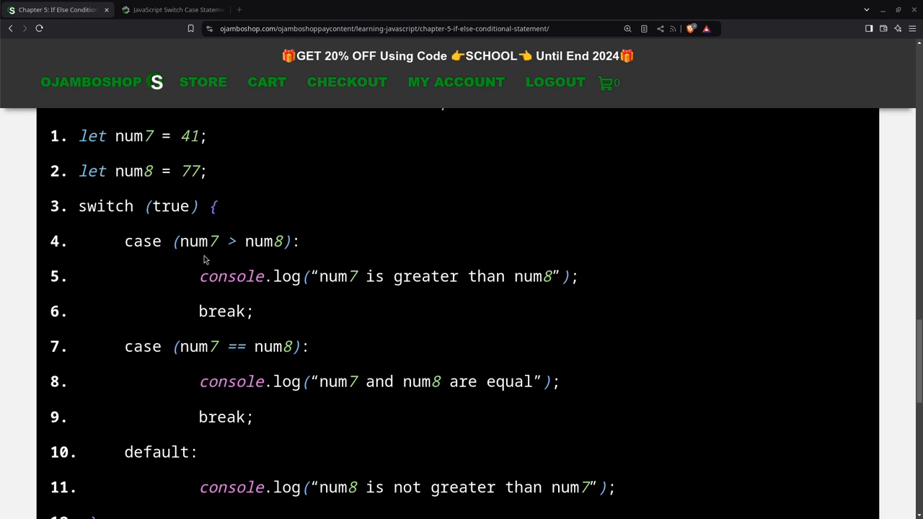
pyautogui.moveTo(201, 377)
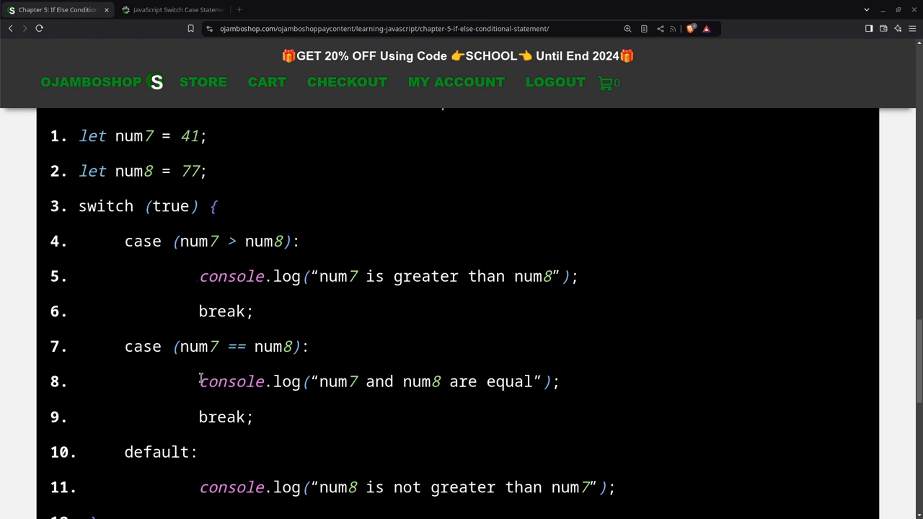
pyautogui.moveTo(162, 468)
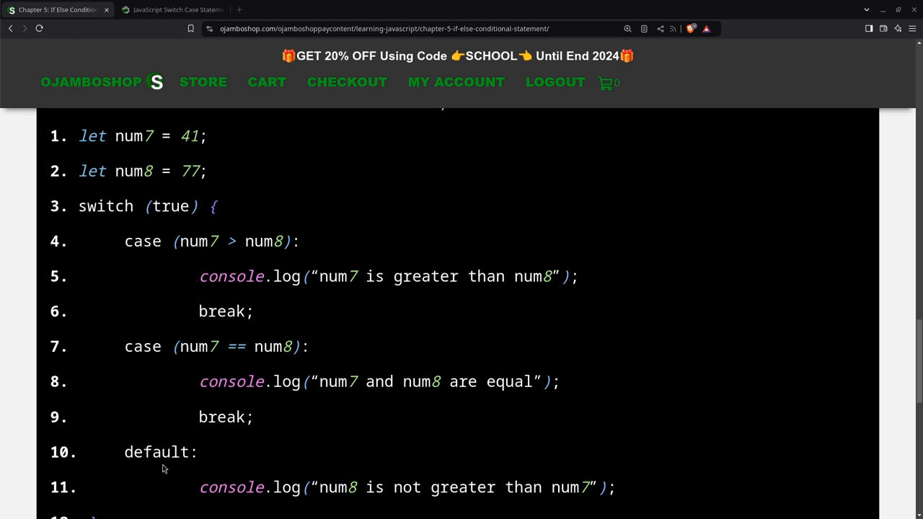
pyautogui.moveTo(415, 503)
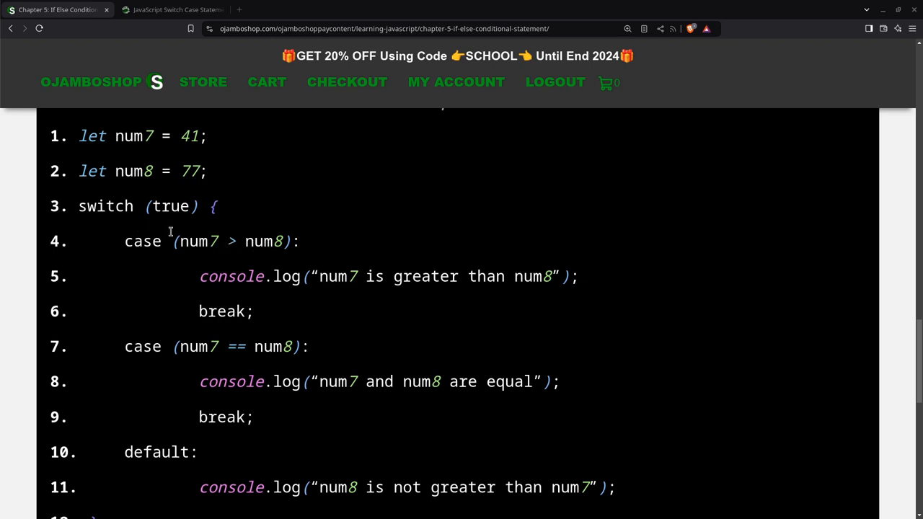
pyautogui.moveTo(221, 342)
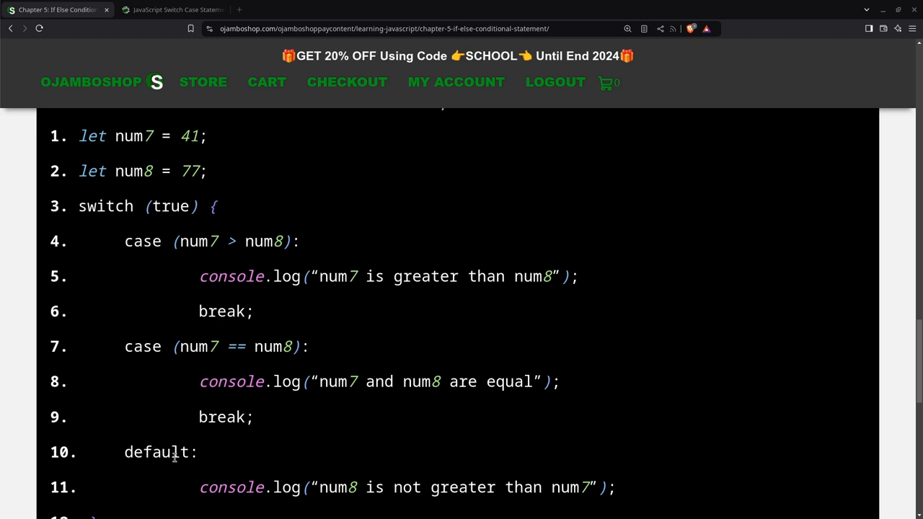
pyautogui.moveTo(349, 463)
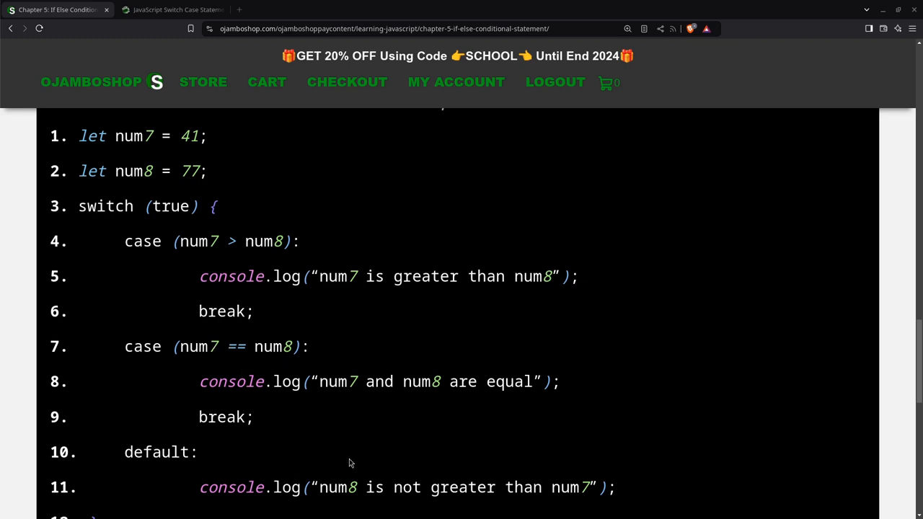
pyautogui.scroll(-3)
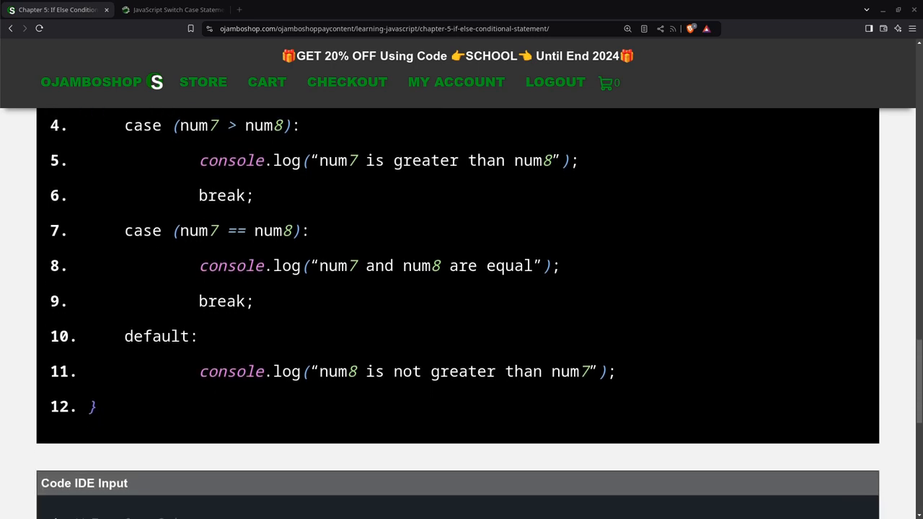
pyautogui.scroll(-3)
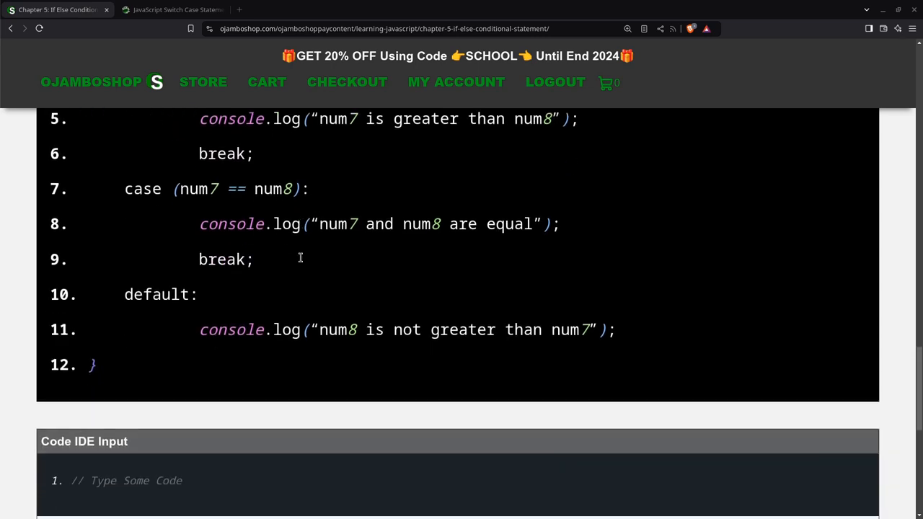
pyautogui.scroll(-3)
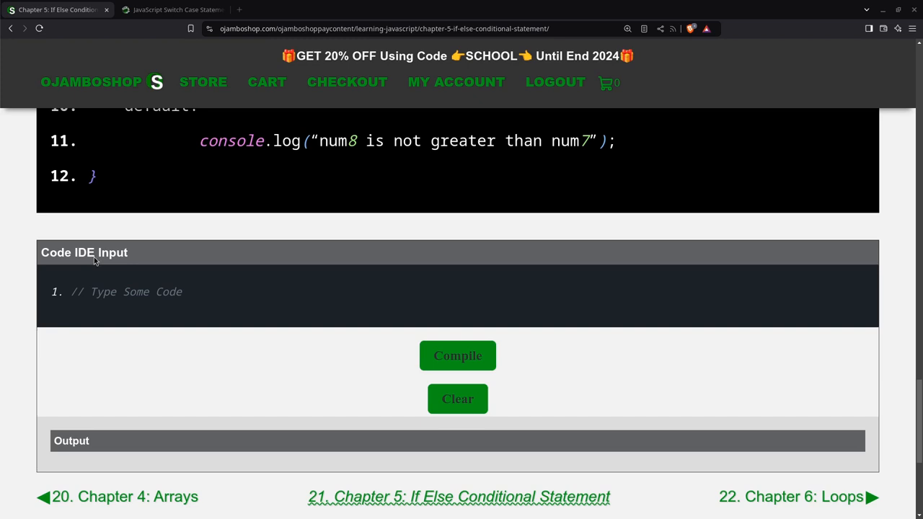
pyautogui.scroll(-3)
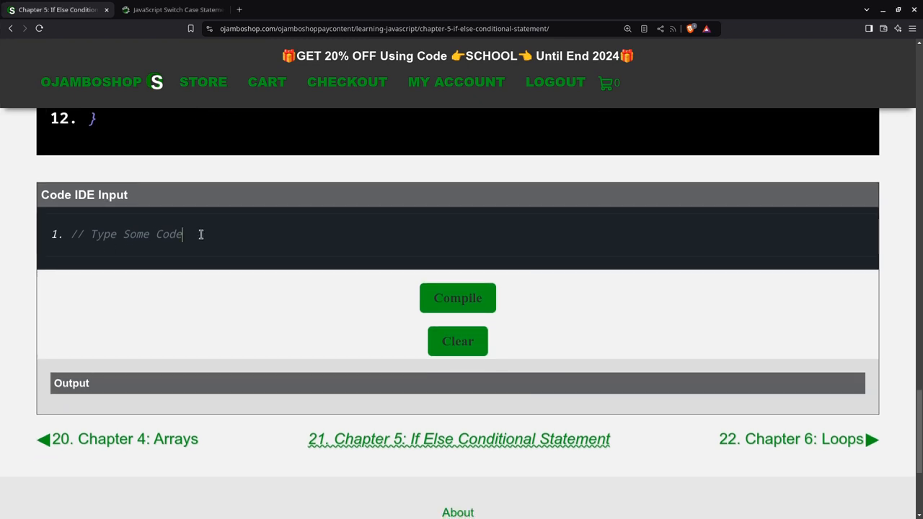
pyautogui.press('Return')
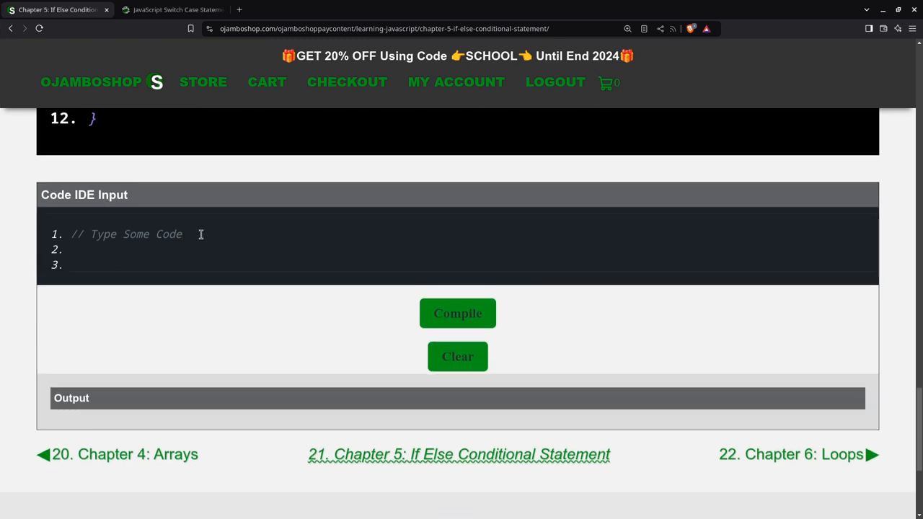
pyautogui.write('1')
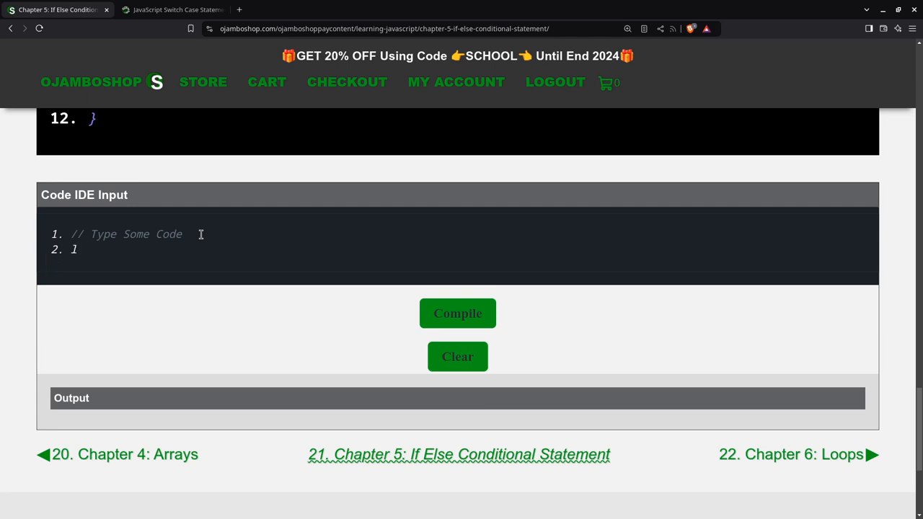
pyautogui.press('Backspace')
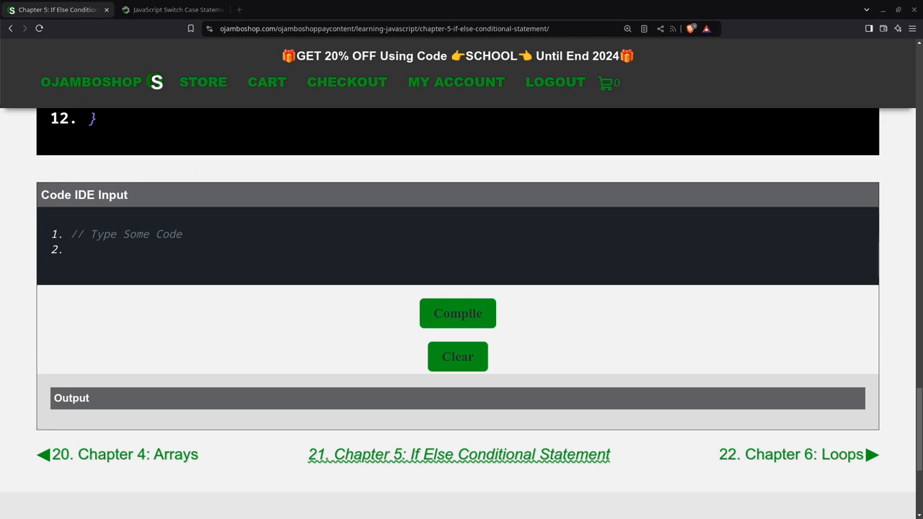
pyautogui.moveTo(82, 215)
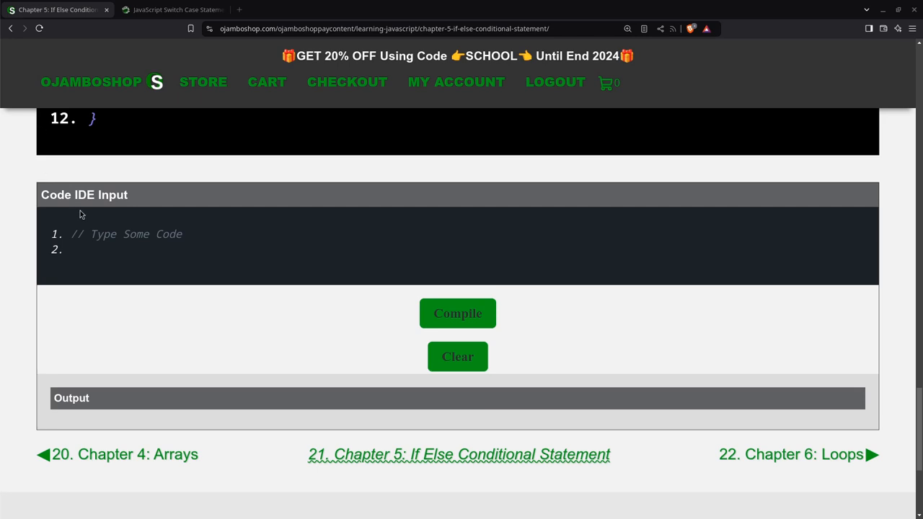
# Type the Switch Case tutorial comment and declare num7 = 41 and num8 = 77
pyautogui.write('// OjamboShop.com Learning JavaScript Switch Case Condition Tutorial //')
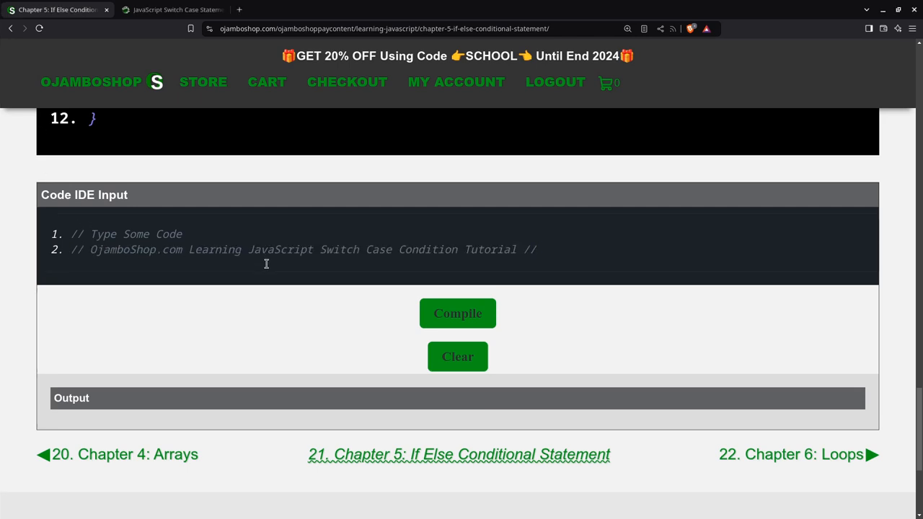
pyautogui.write('let')
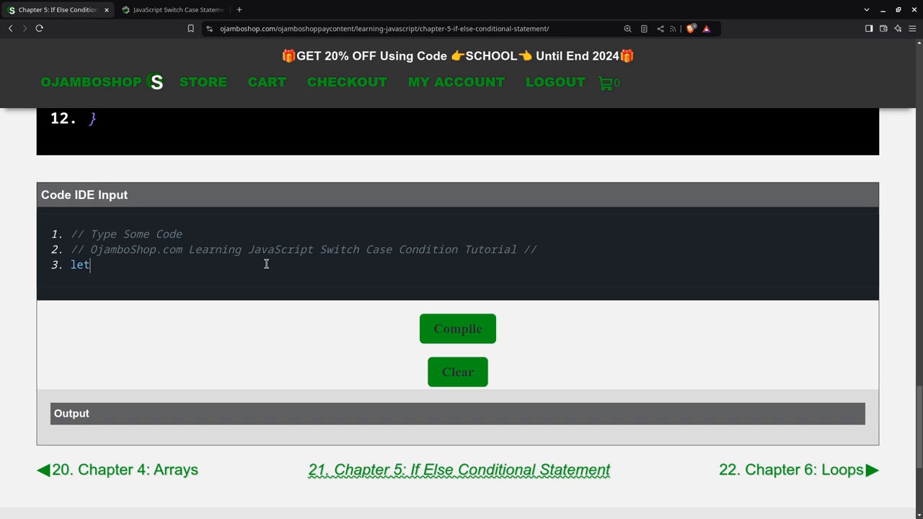
pyautogui.write('num')
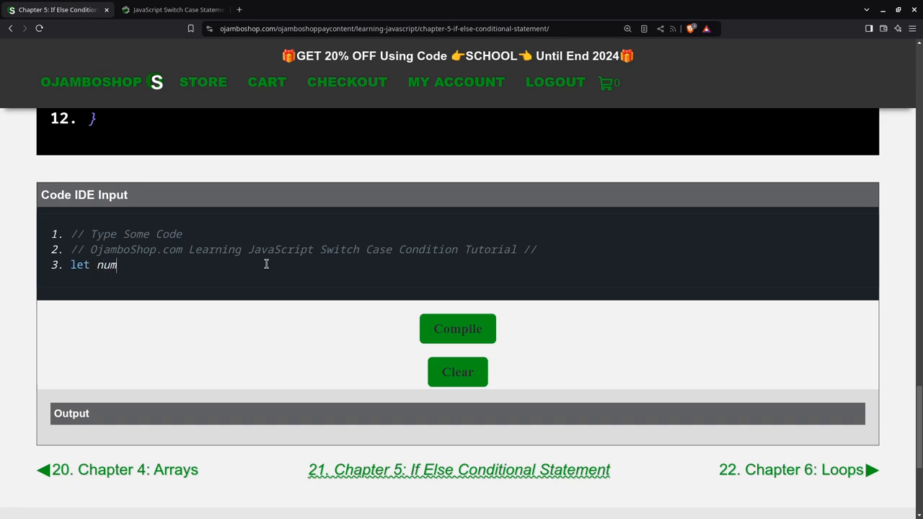
pyautogui.write('7 = 41;')
pyautogui.write('let')
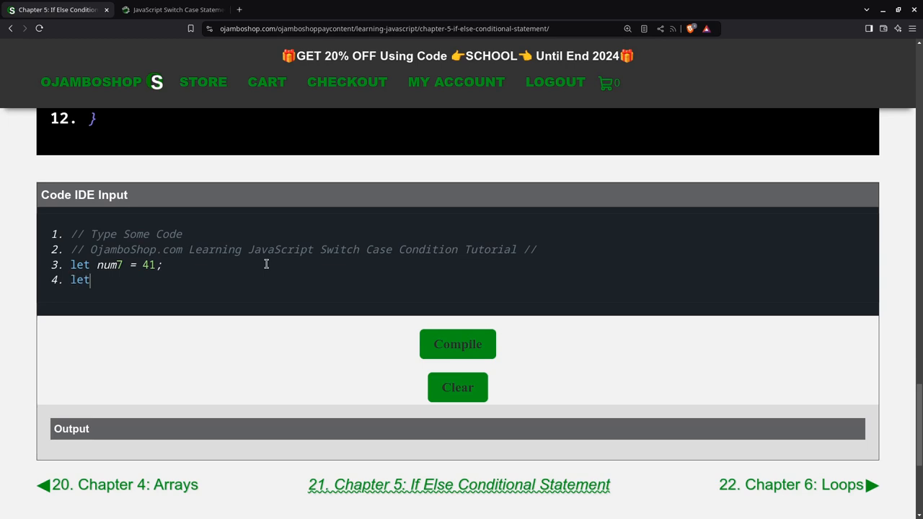
pyautogui.write('num8')
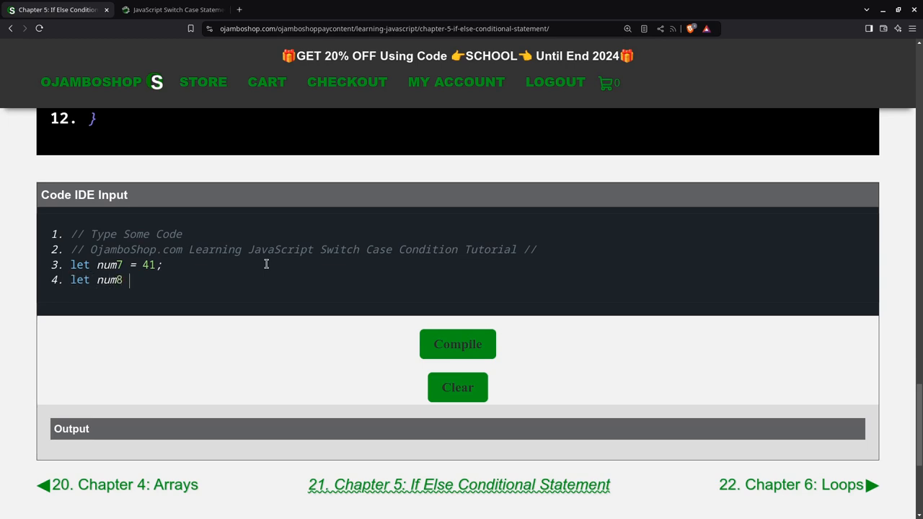
pyautogui.write('= 77;')
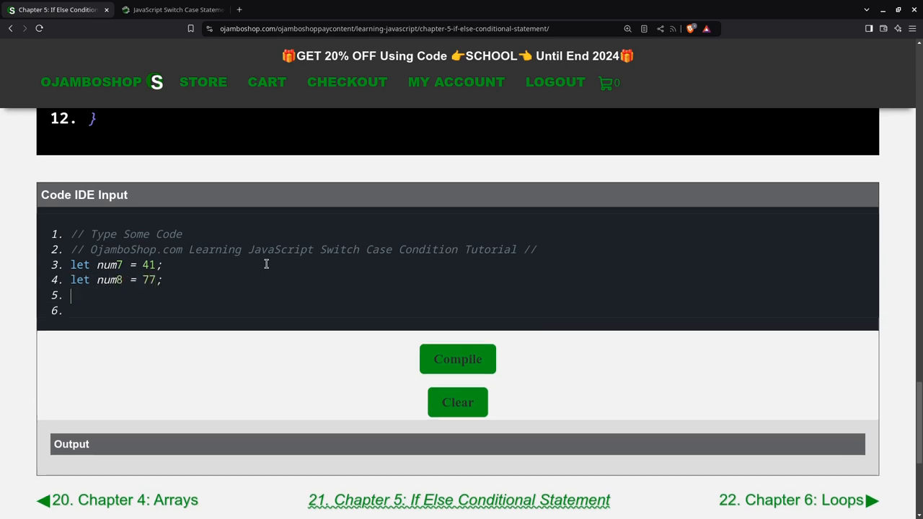
# Open switch(true) { with the first case (num7 > num8):
pyautogui.write('swit')
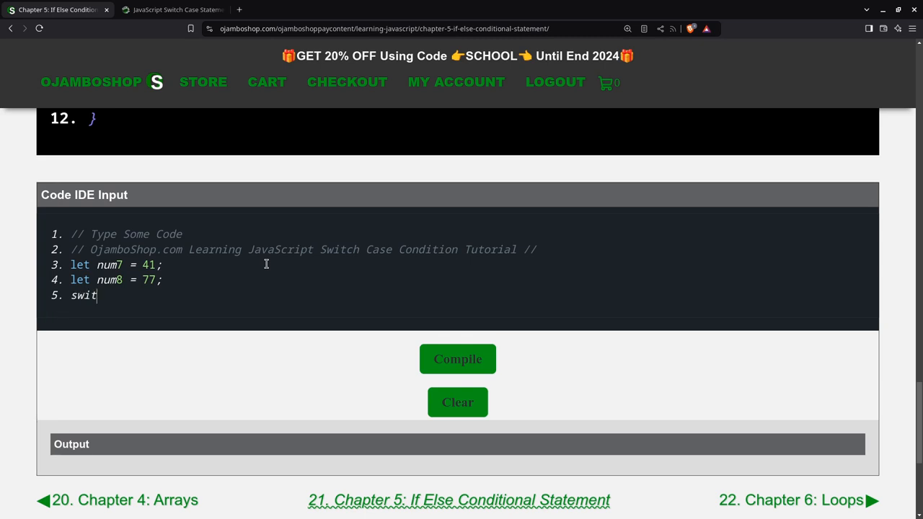
pyautogui.write('ch(tru')
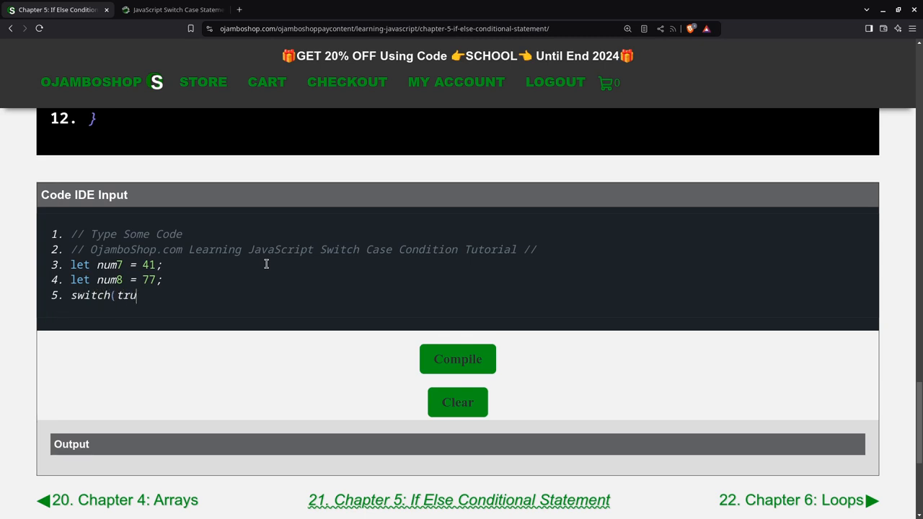
pyautogui.write('e)')
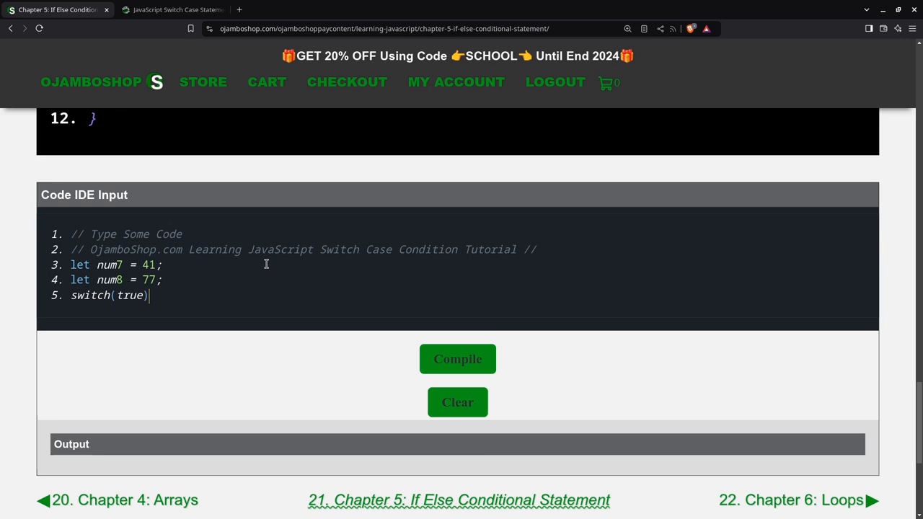
pyautogui.write('{')
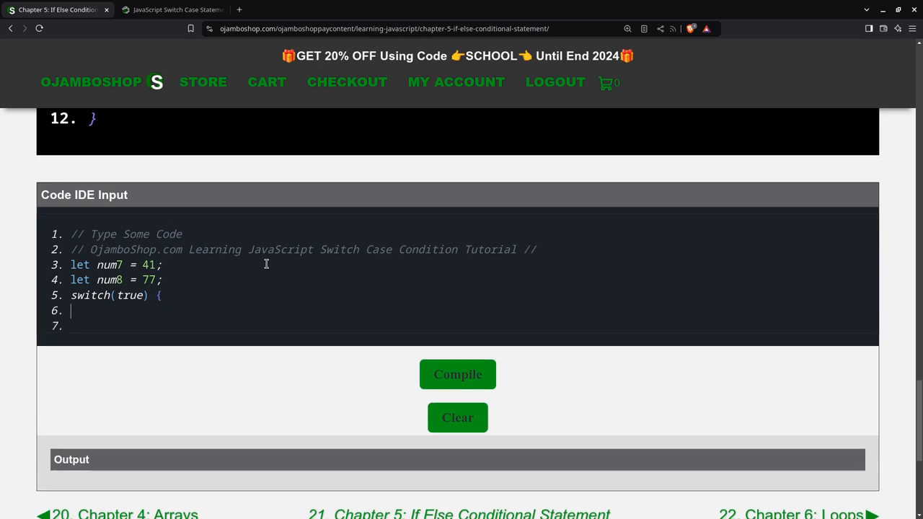
pyautogui.write('c')
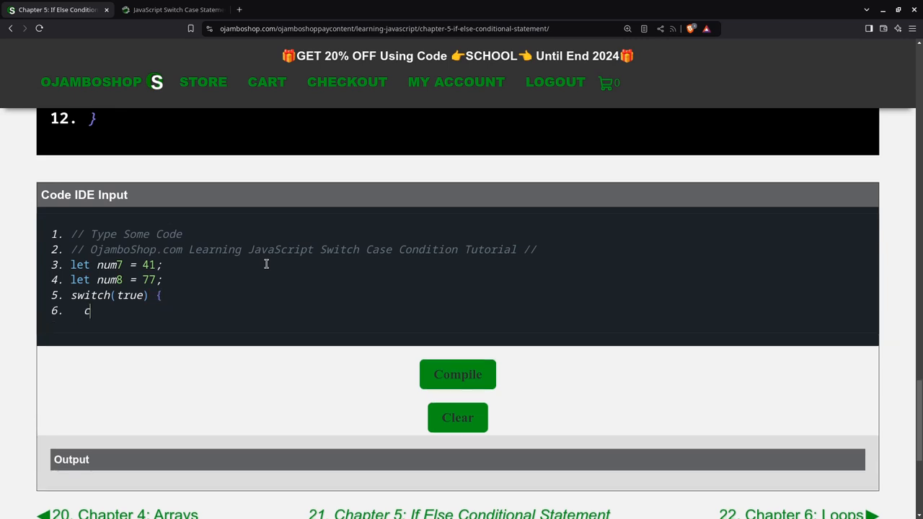
pyautogui.write('ase (n')
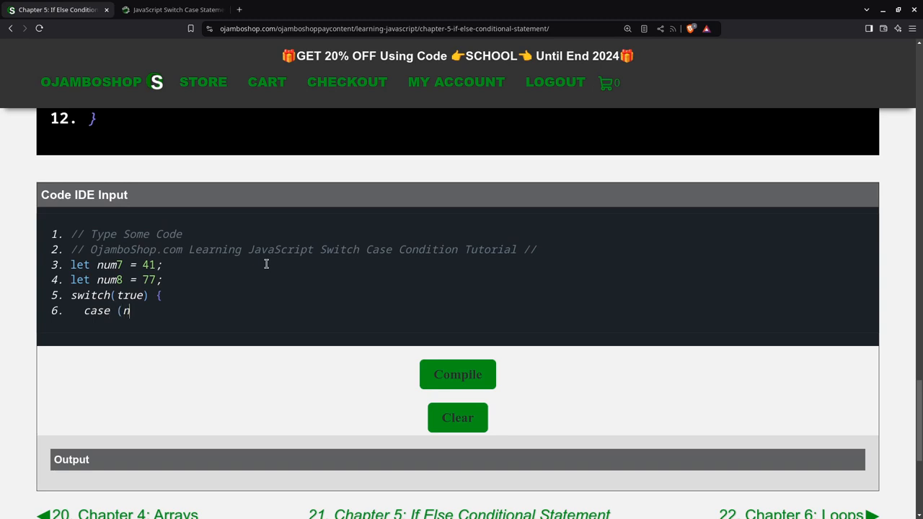
pyautogui.write('num7')
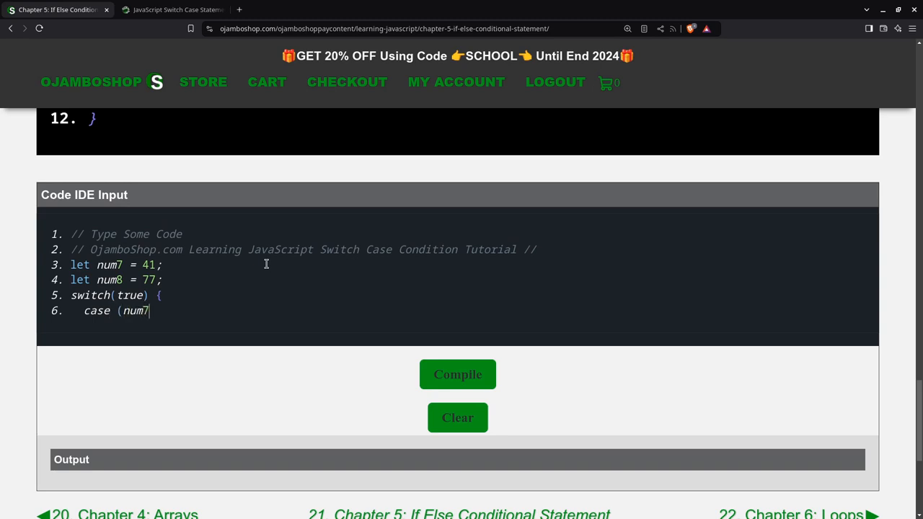
pyautogui.write('> num8')
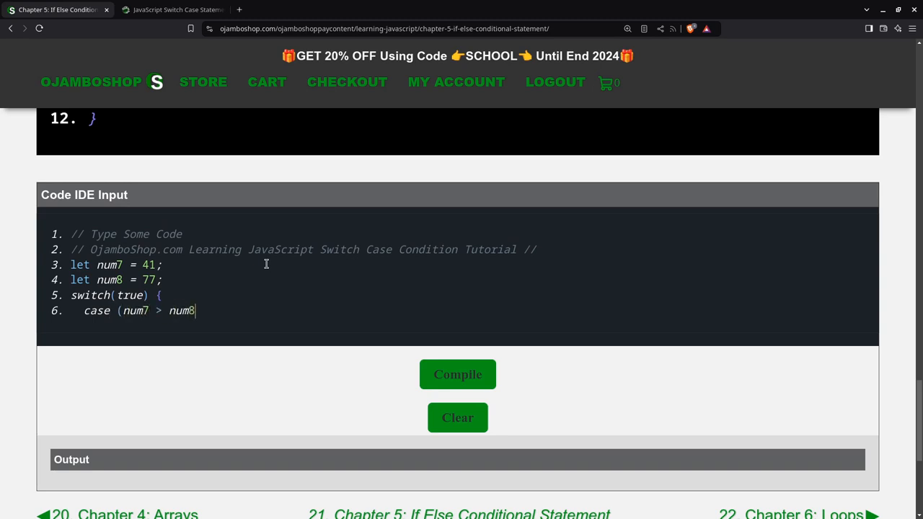
pyautogui.write(')')
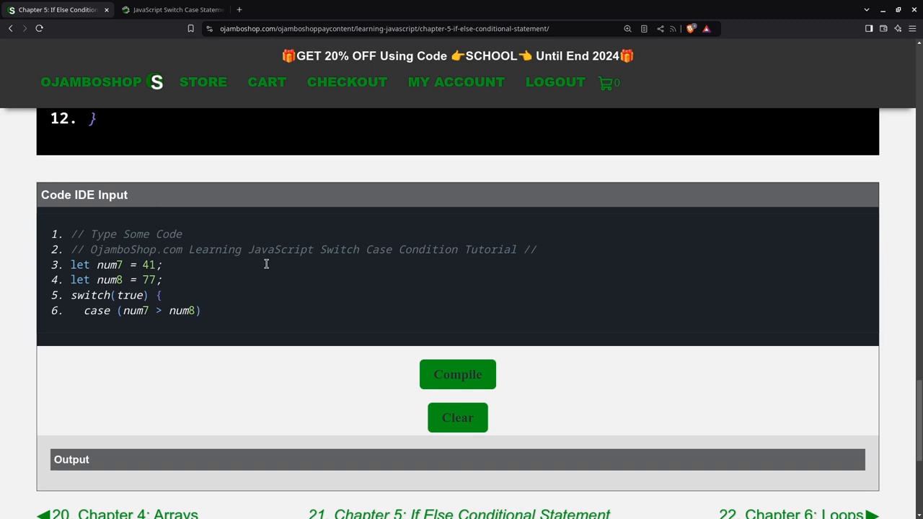
pyautogui.write(':')
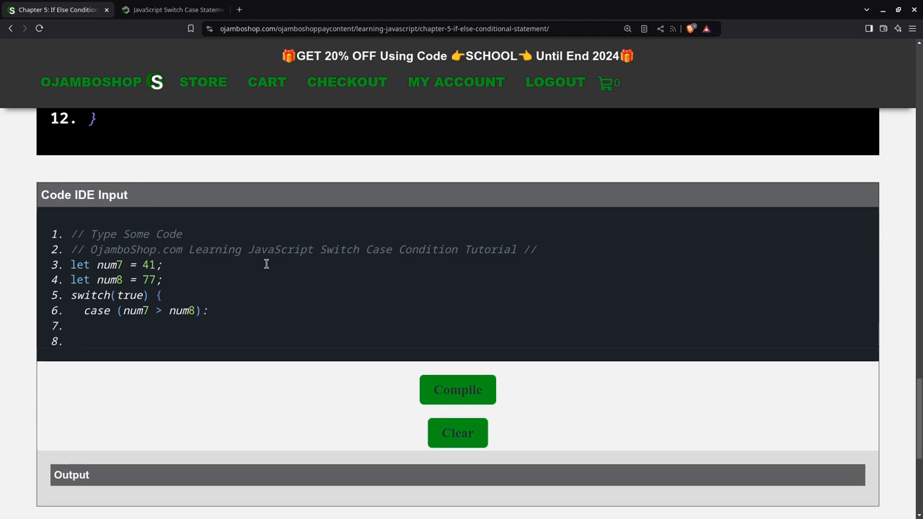
# Write console.log("num7 is greater than num8"); and break; under the first case
pyautogui.press('backspace')
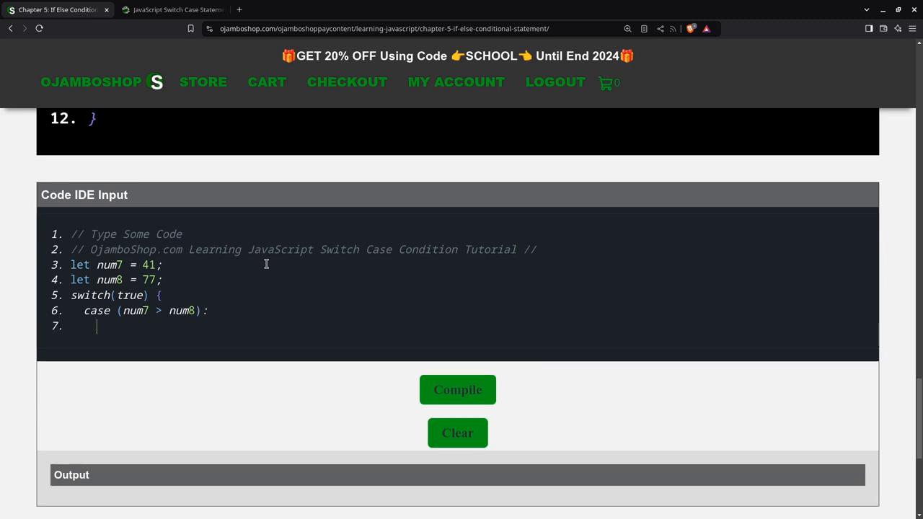
pyautogui.write('console.lo')
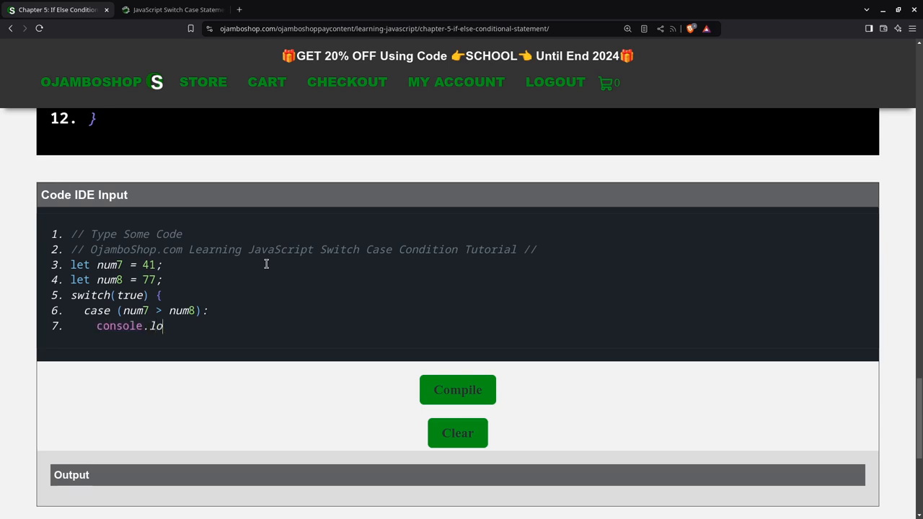
pyautogui.write('g(')
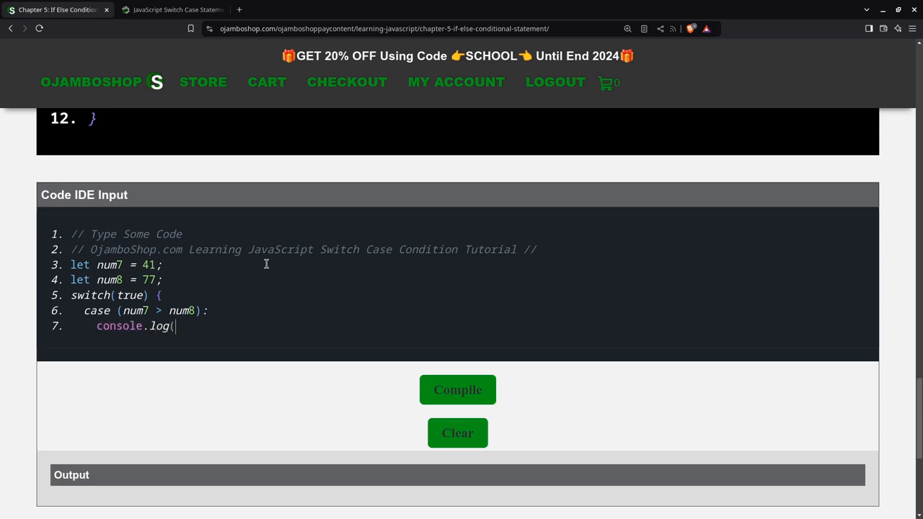
pyautogui.write('"nu')
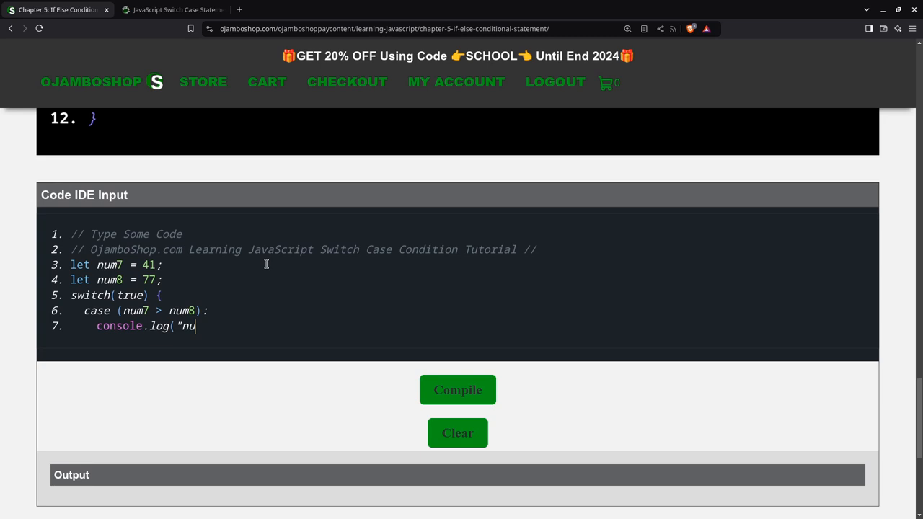
pyautogui.write('m7 i')
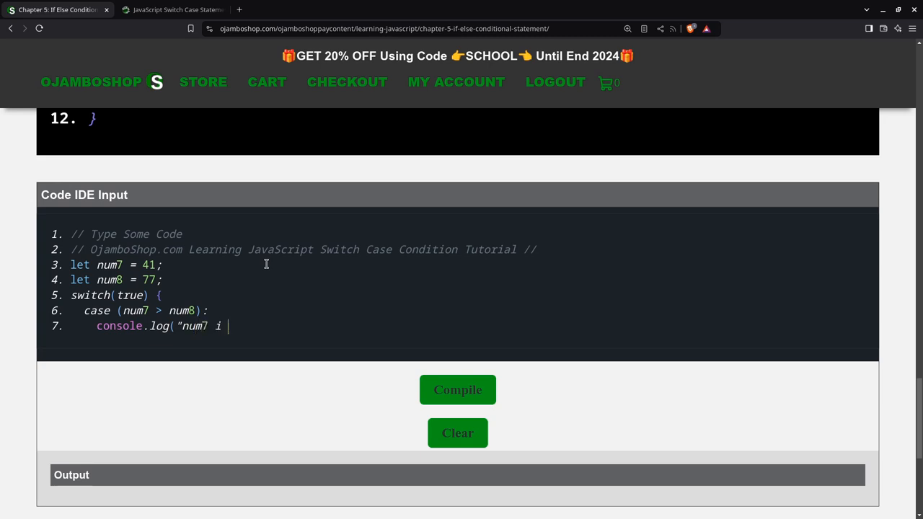
pyautogui.write('s great')
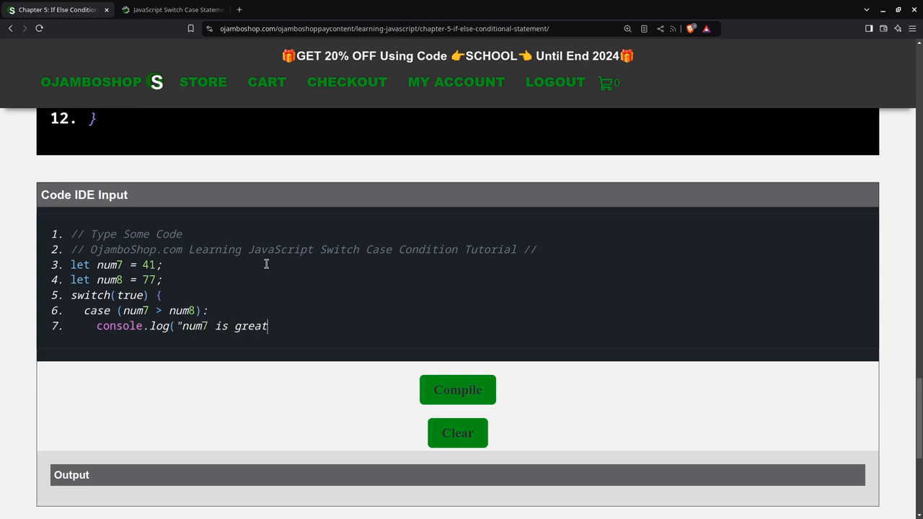
pyautogui.write('er than num')
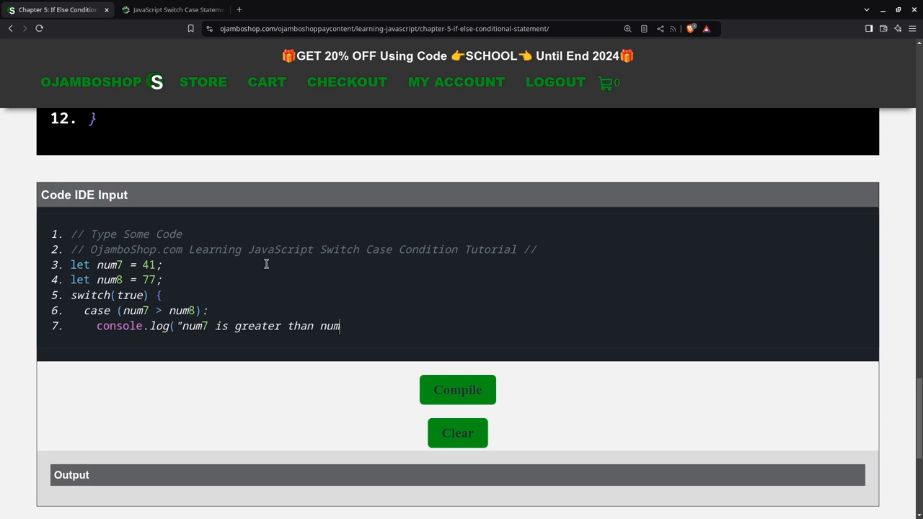
pyautogui.write('8");')
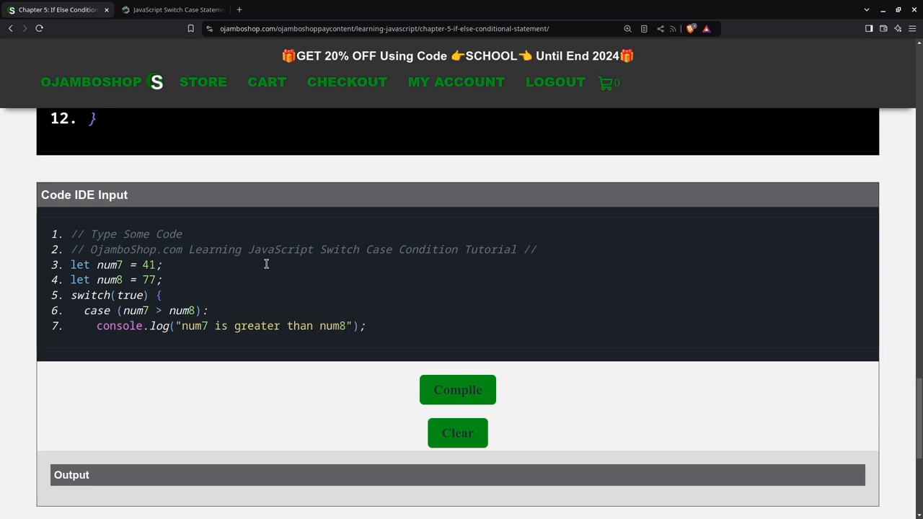
pyautogui.press('Return')
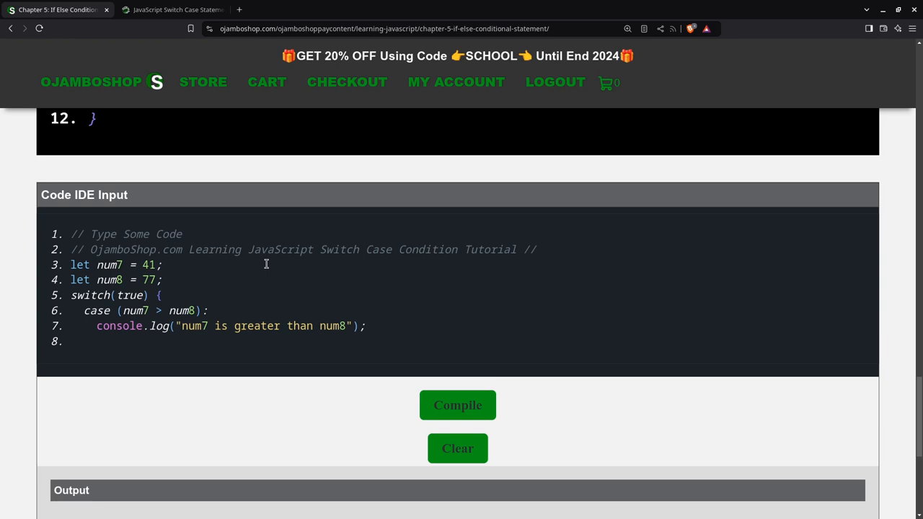
pyautogui.write('break')
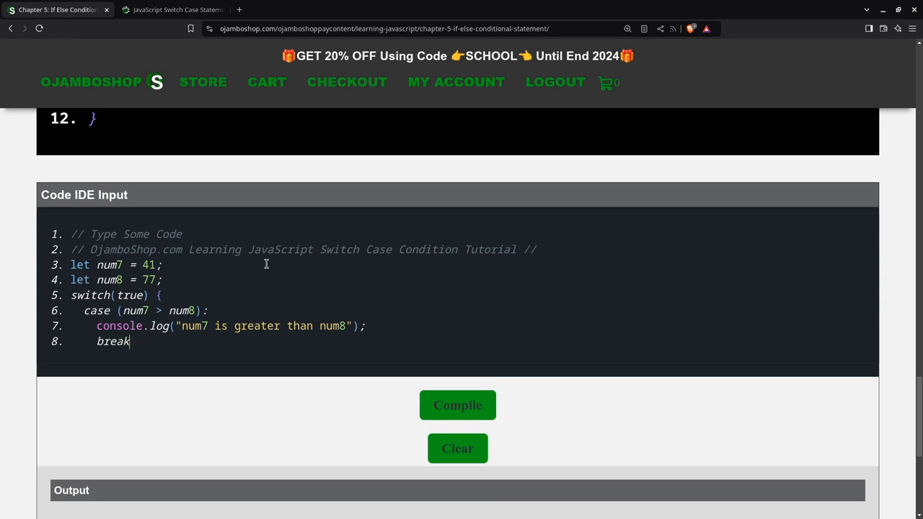
pyautogui.write(';')
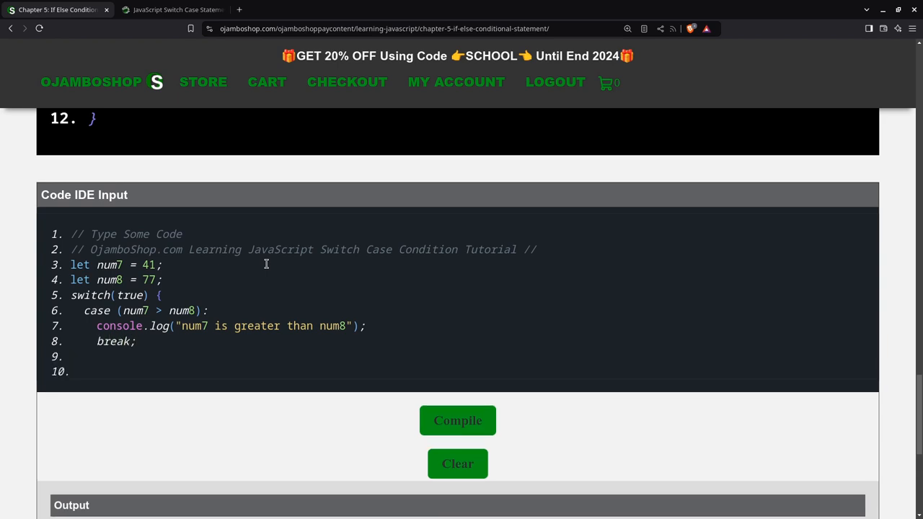
# Add the second case line case (num7 == num8):
pyautogui.write('case')
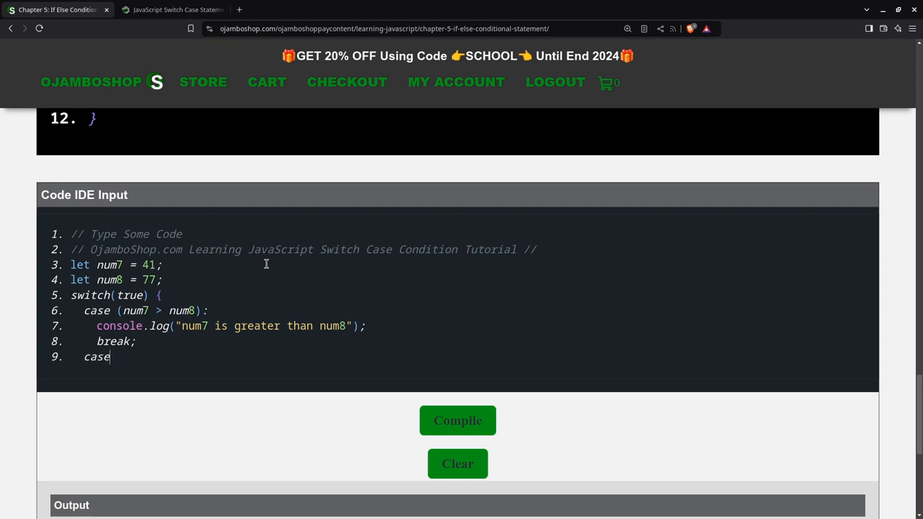
pyautogui.write('(')
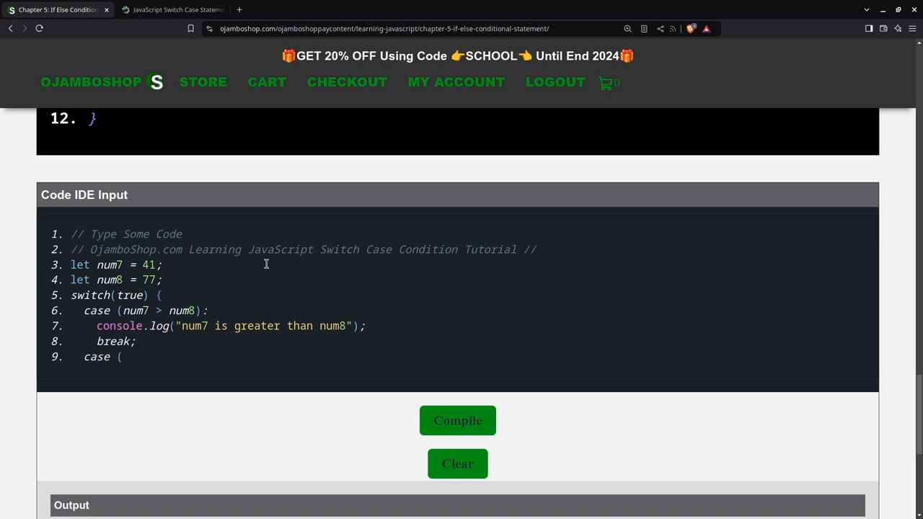
pyautogui.write('num')
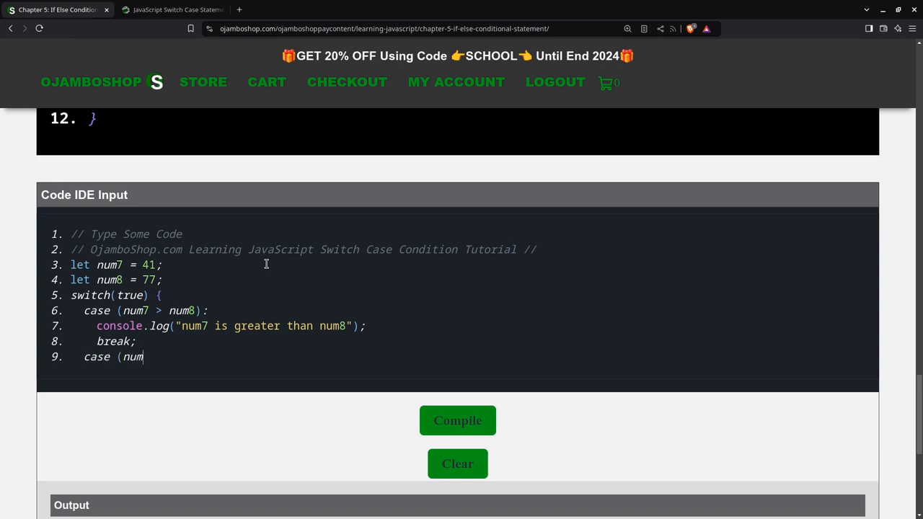
pyautogui.write('7 -')
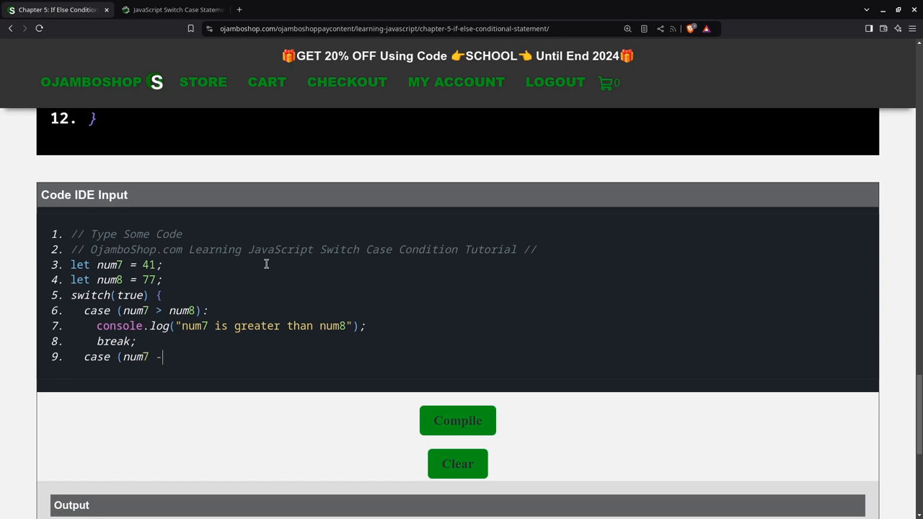
pyautogui.write('= num')
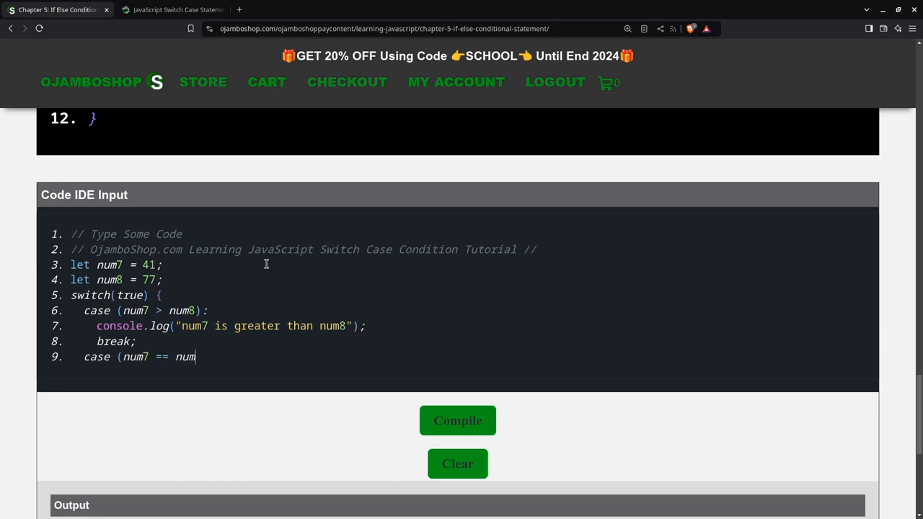
pyautogui.write('8)')
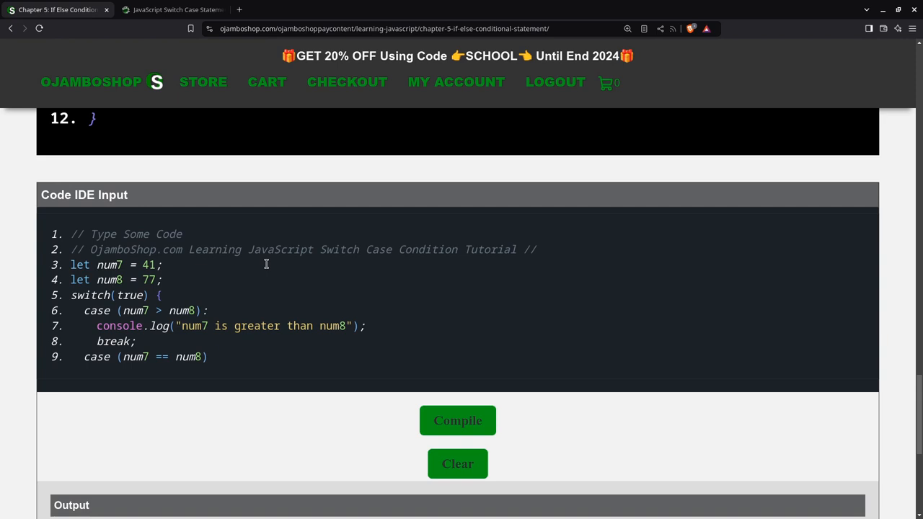
pyautogui.write(':')
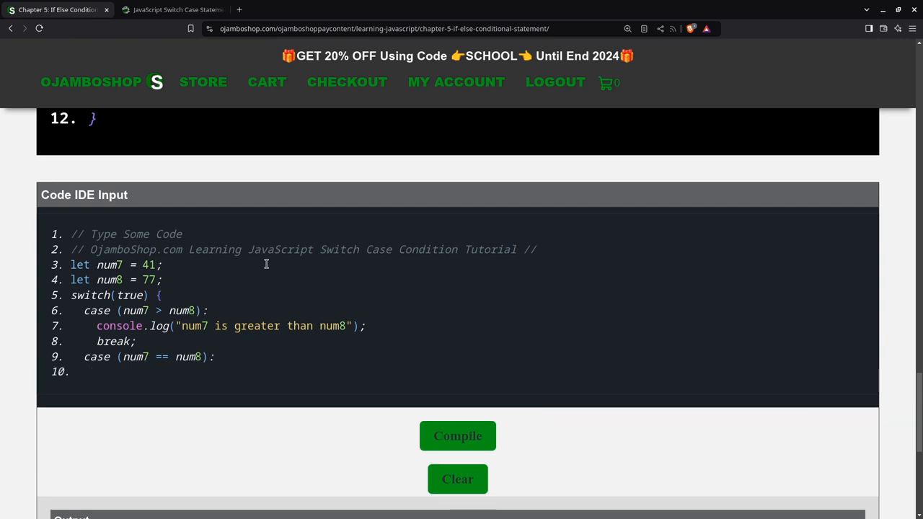
# Log "num7 and num8 are equal" inside the equal case
pyautogui.write('c')
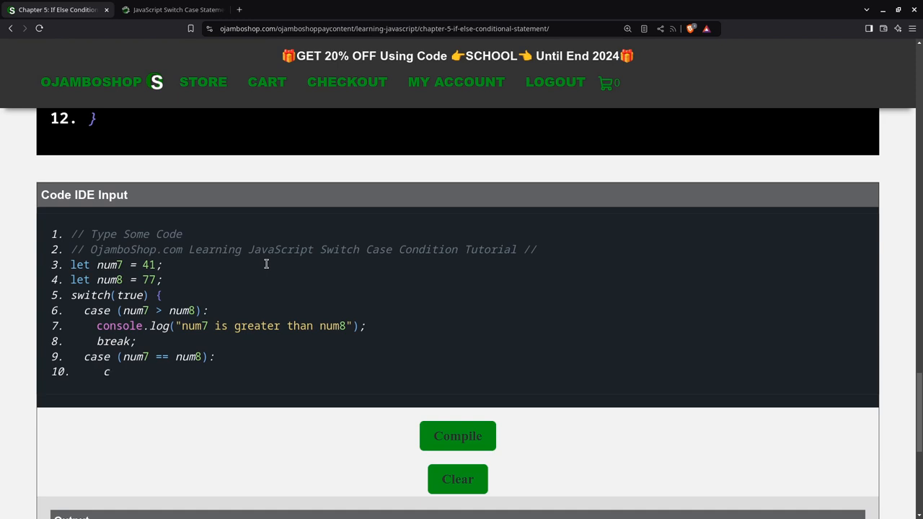
pyautogui.press('Backspace')
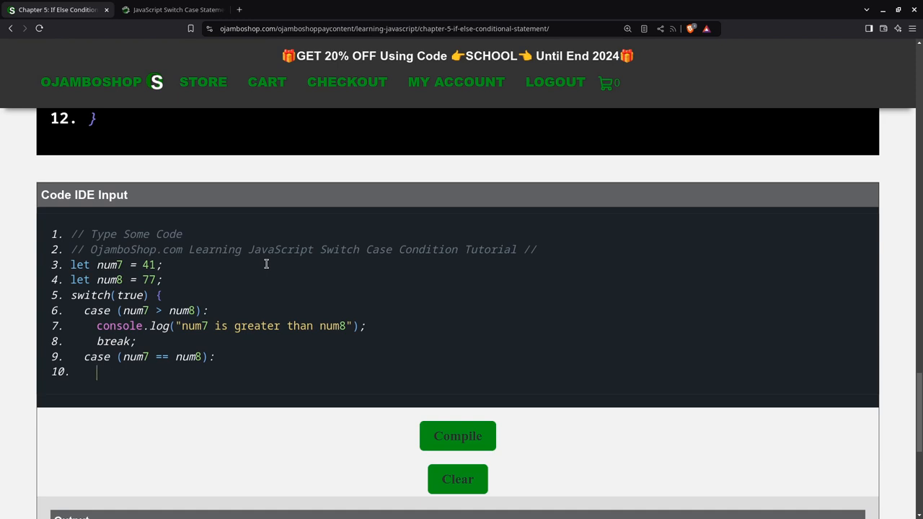
pyautogui.write('c')
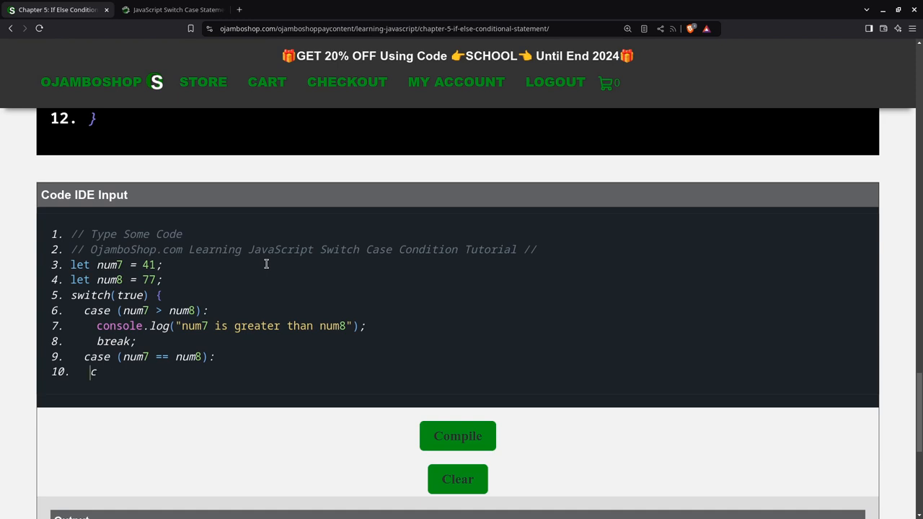
pyautogui.write('onsole.log')
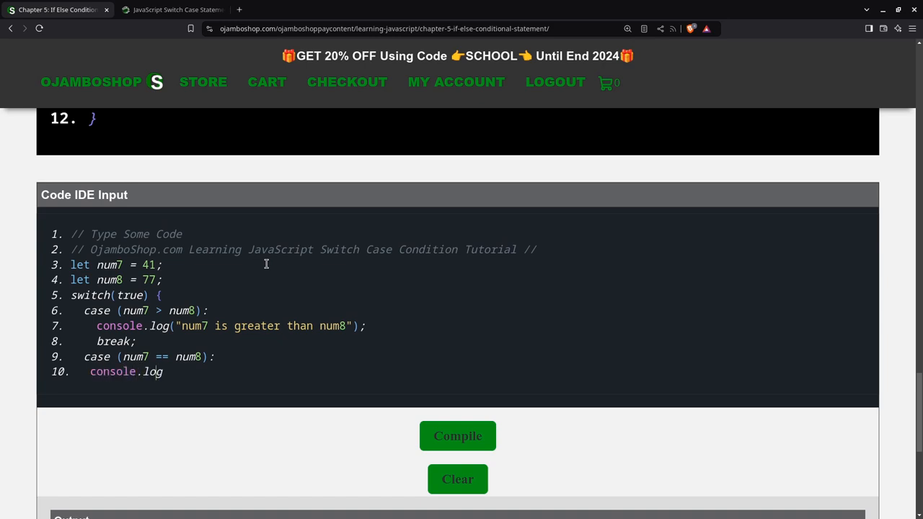
pyautogui.write('("num7 and num')
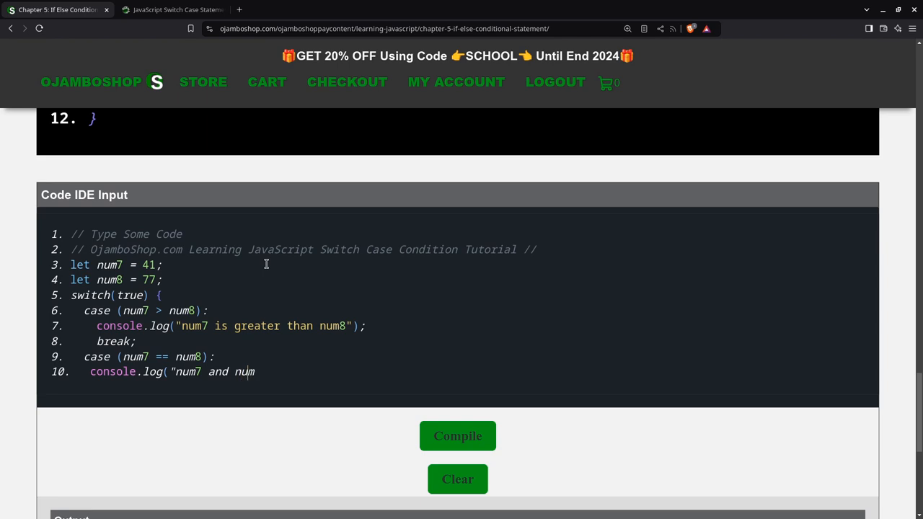
pyautogui.write('8 are')
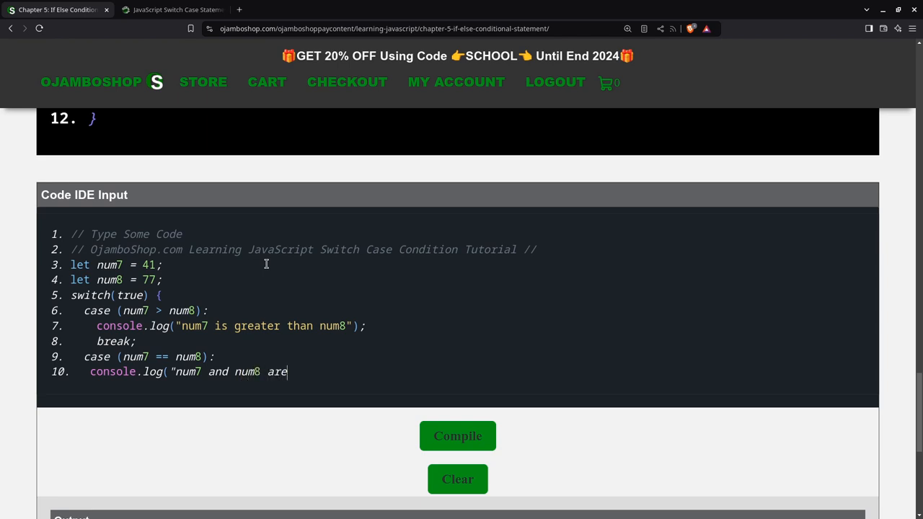
pyautogui.write('equal");')
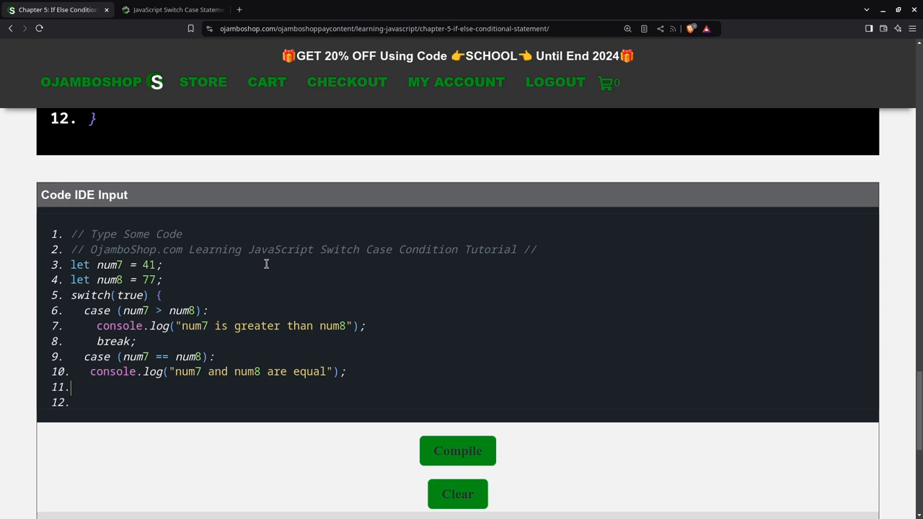
# End the equal case with break; and add a default: label
pyautogui.press('backspace')
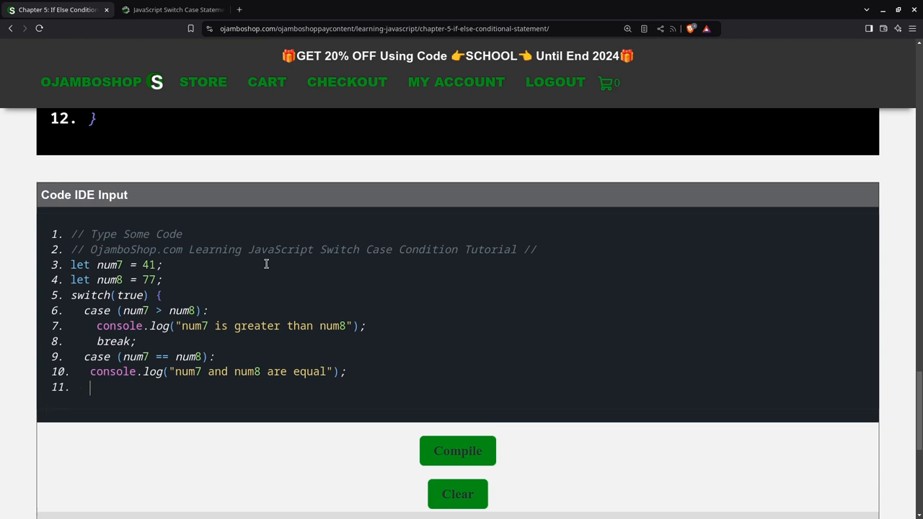
pyautogui.write('break;')
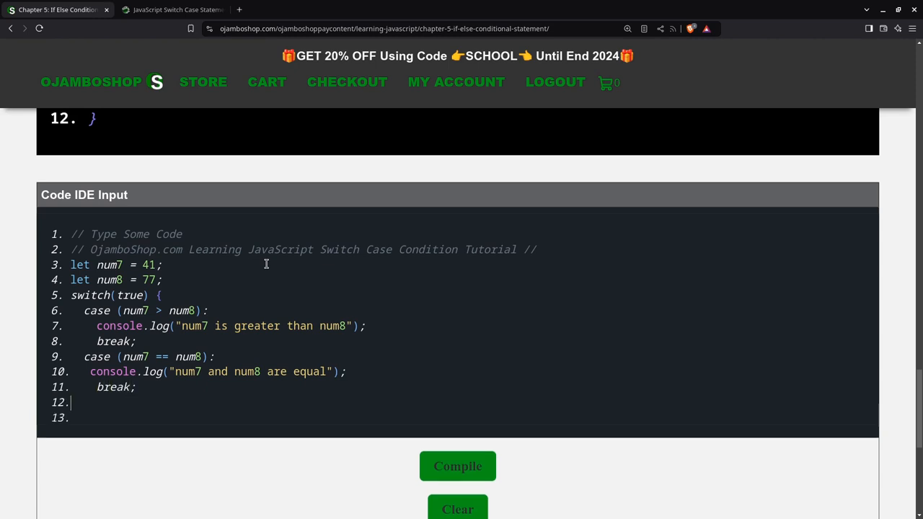
pyautogui.press('Backspace')
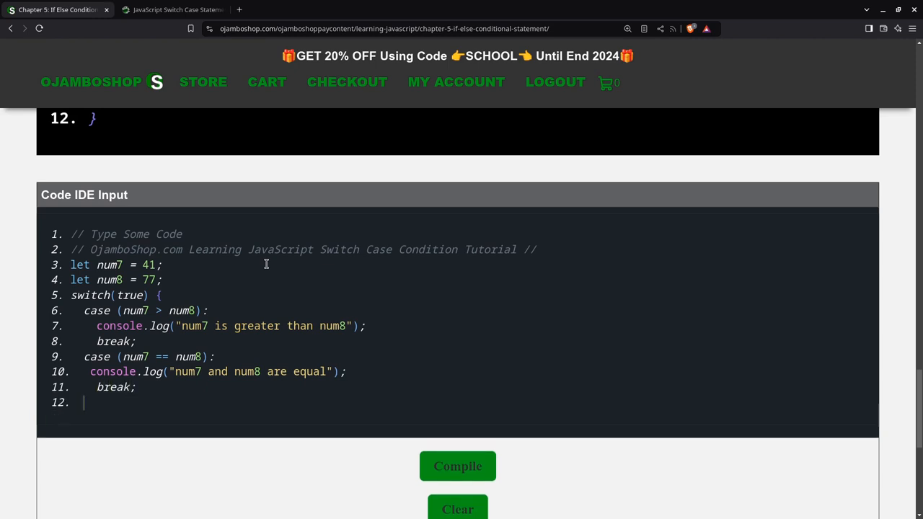
pyautogui.write('default:')
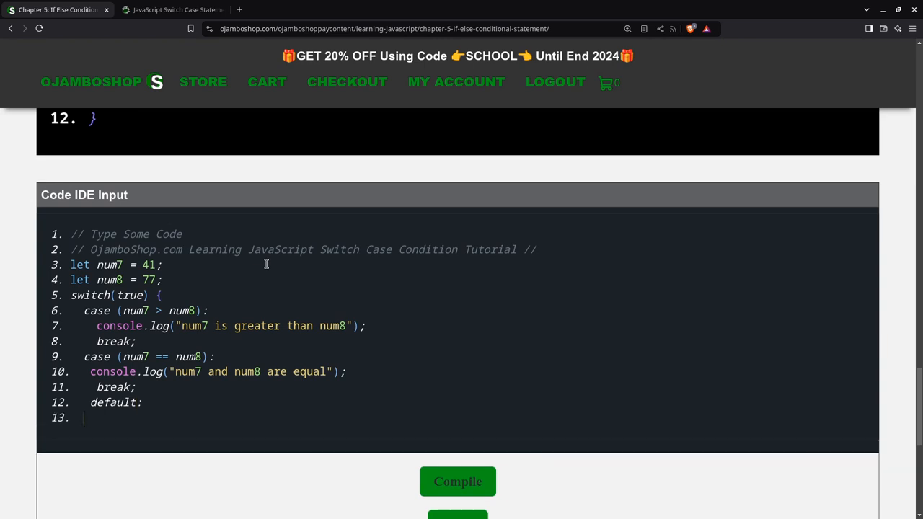
# Log "num8 is not greater than num7" in default, then compile to see it
pyautogui.write('c')
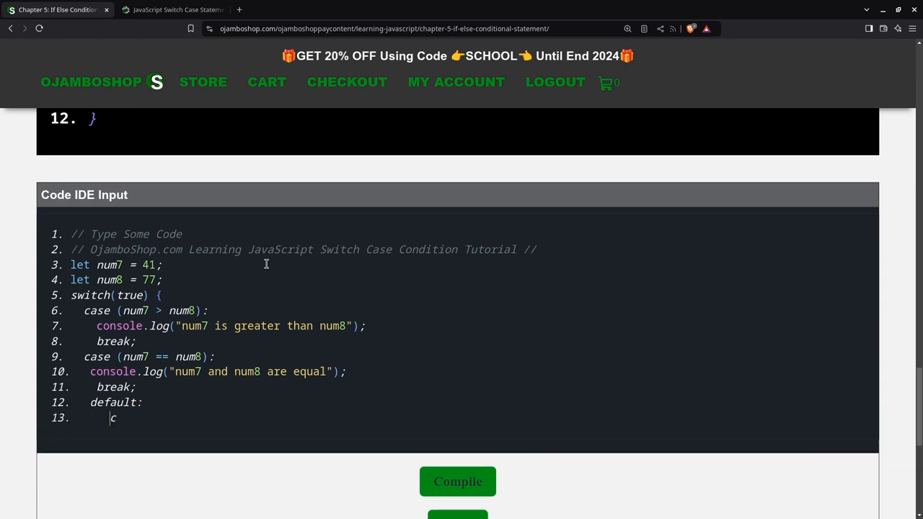
pyautogui.write('onsole.log(')
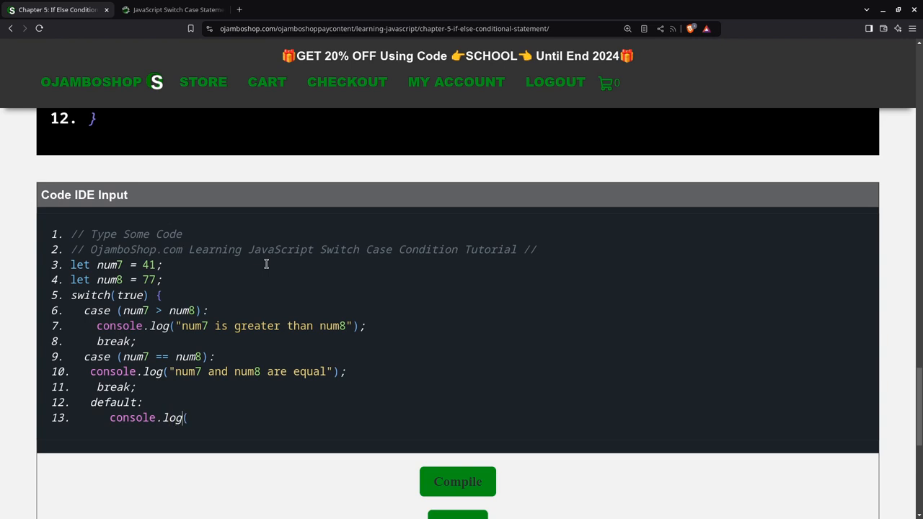
pyautogui.write('"num')
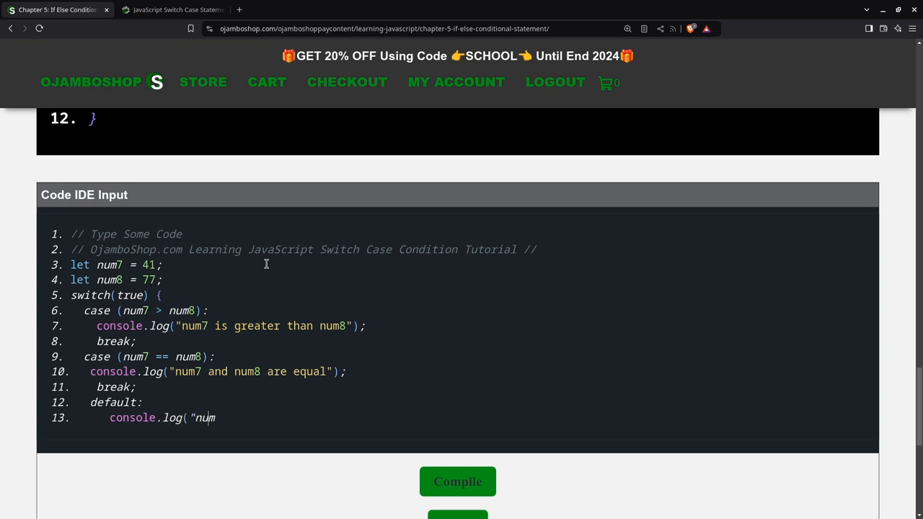
pyautogui.write('8 is not greater than')
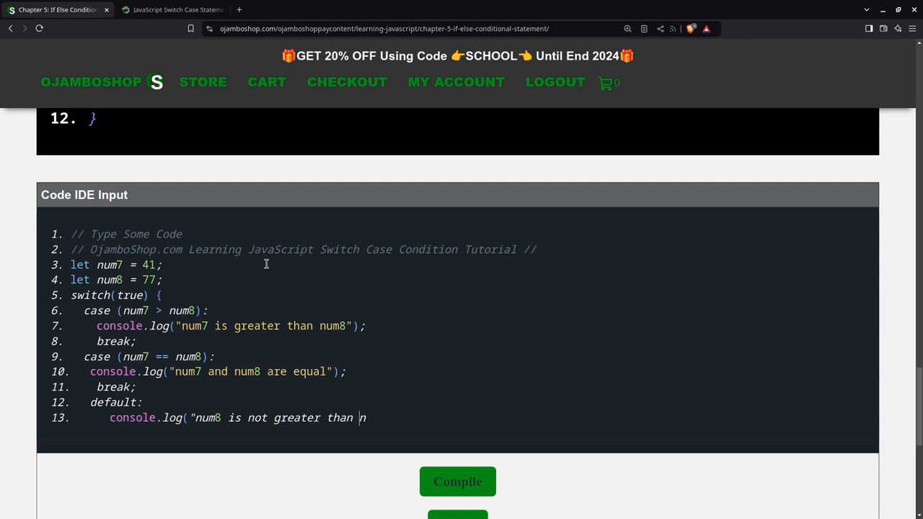
pyautogui.write('num7");')
pyautogui.write('}')
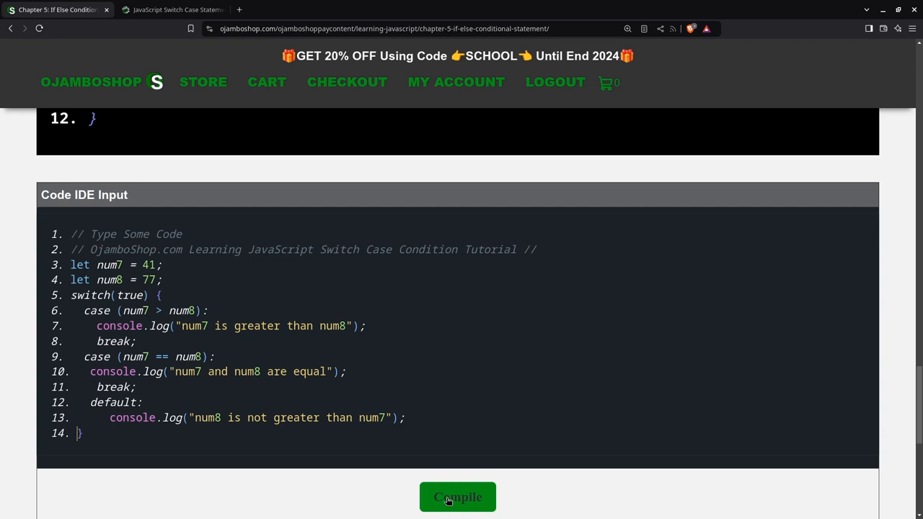
pyautogui.click(457, 497)
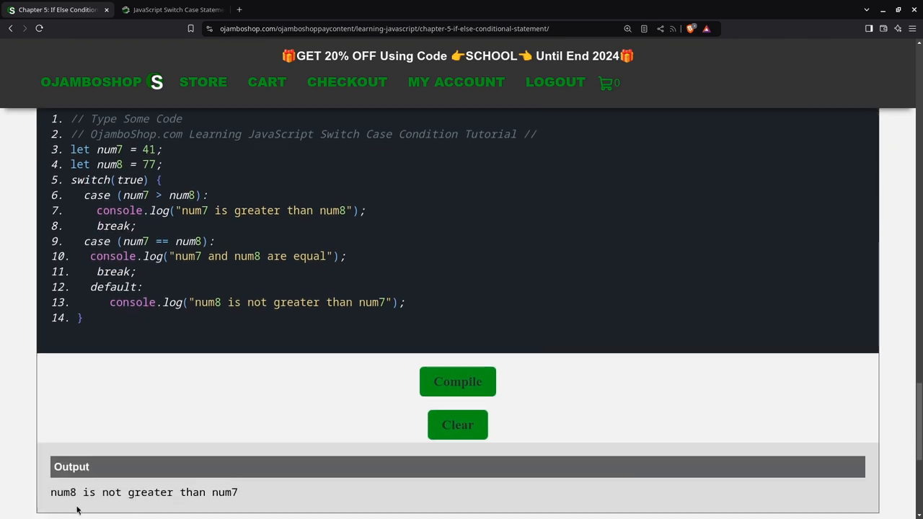
pyautogui.moveTo(254, 501)
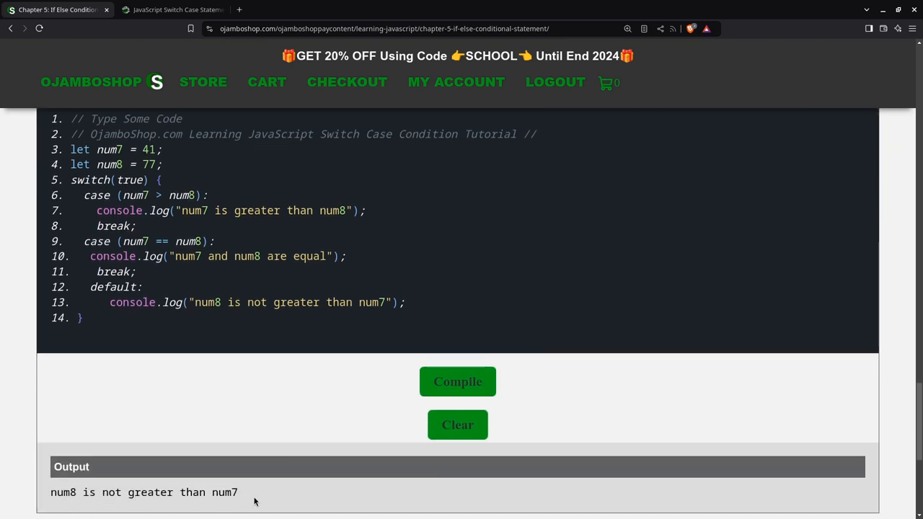
pyautogui.moveTo(253, 501)
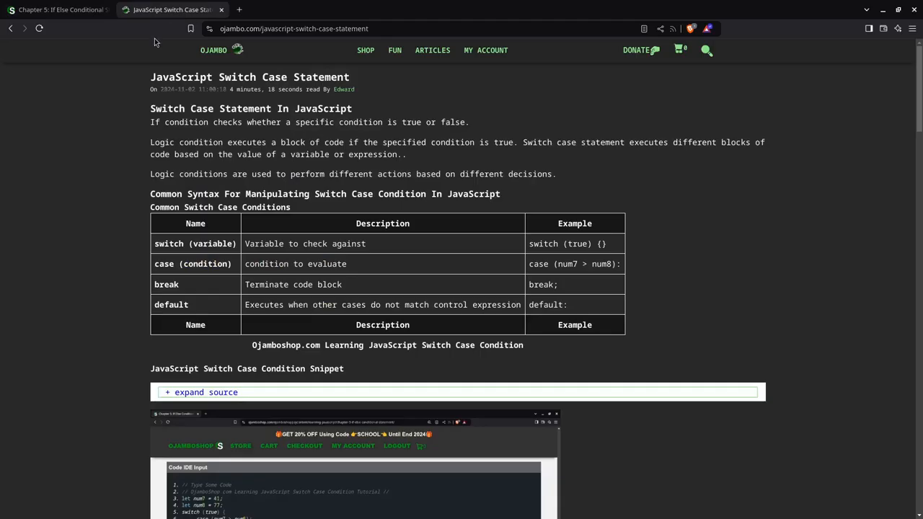
pyautogui.moveTo(259, 40)
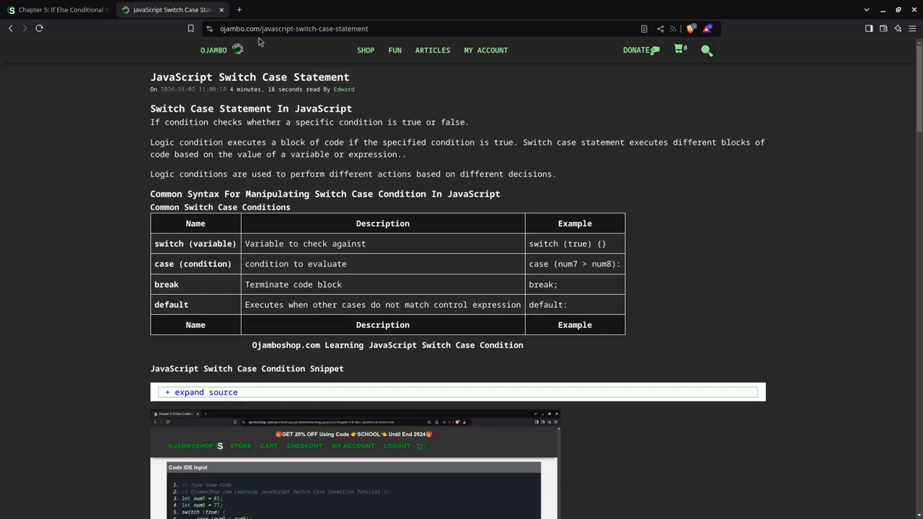
pyautogui.moveTo(321, 45)
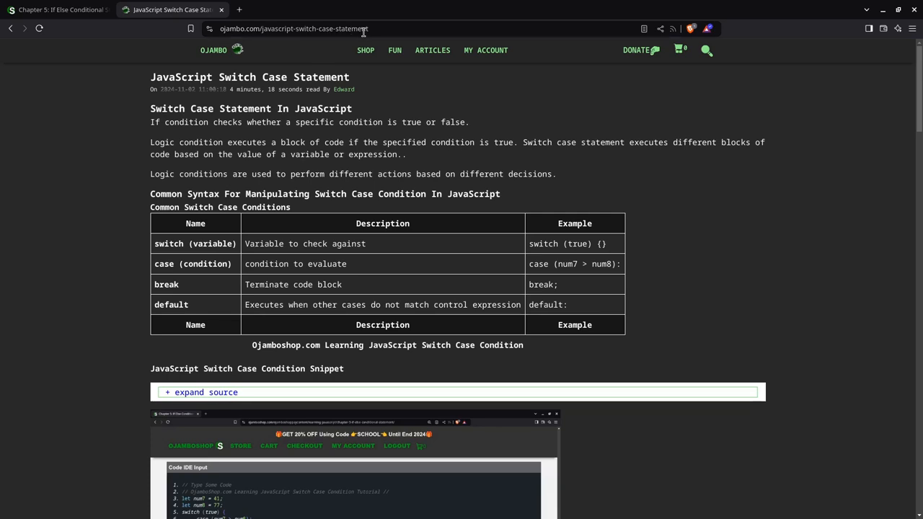
pyautogui.moveTo(207, 103)
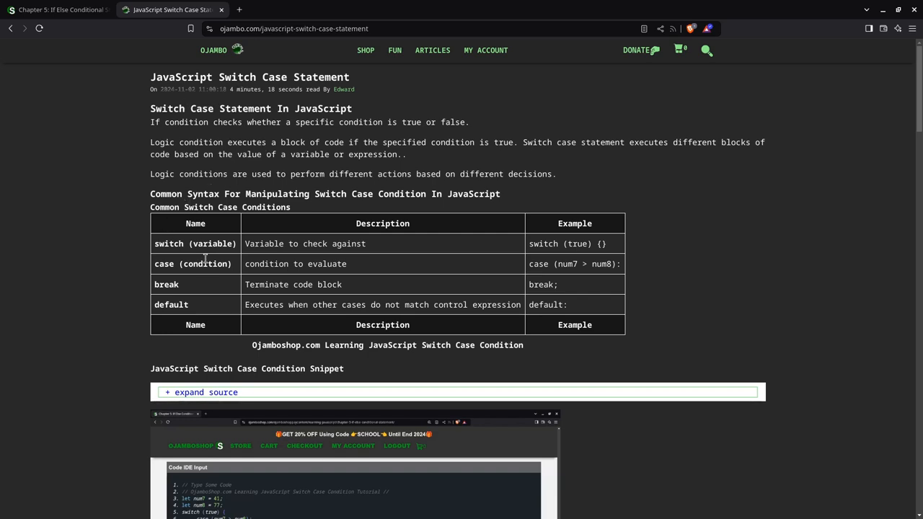
pyautogui.moveTo(164, 318)
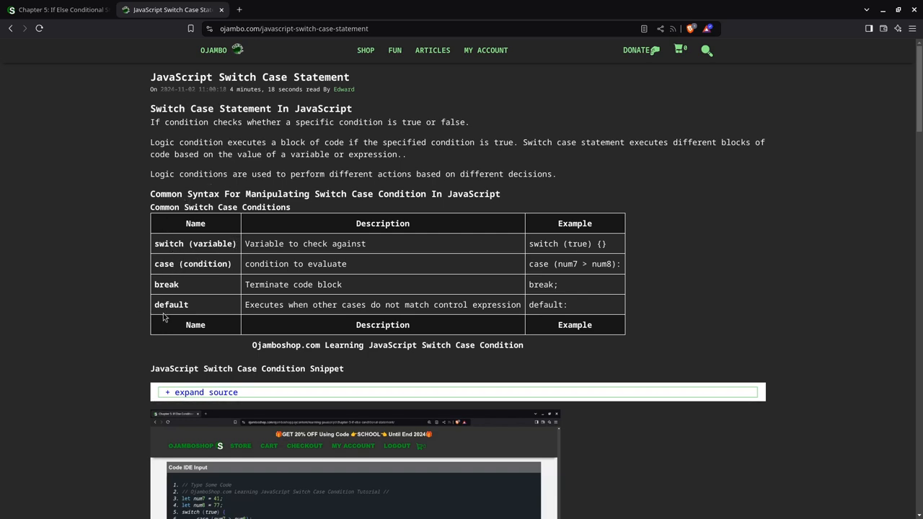
# Scroll the article past the syntax table and IDE screenshots to the compiled output and video
pyautogui.scroll(-3)
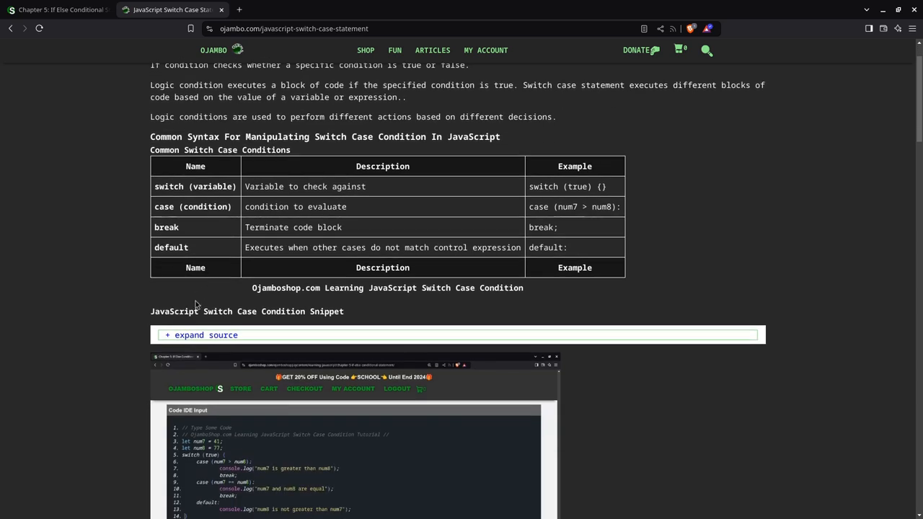
pyautogui.scroll(-3)
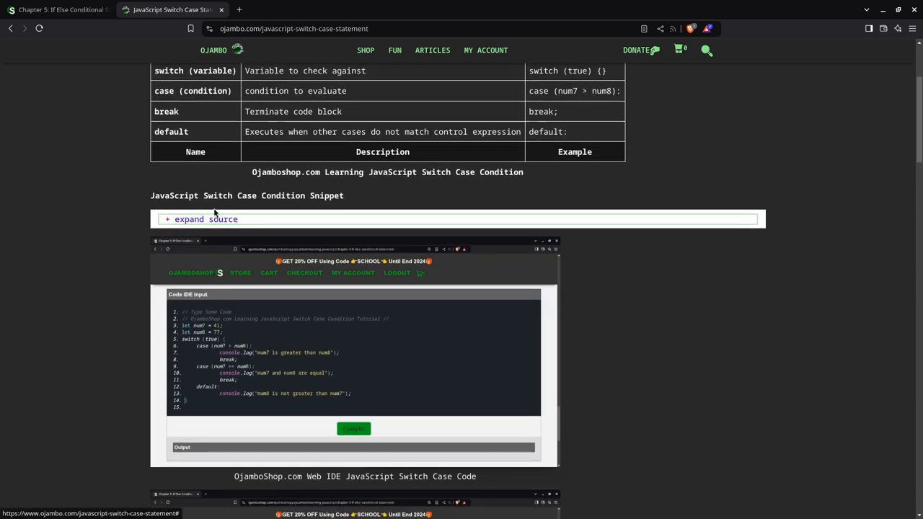
pyautogui.scroll(-3)
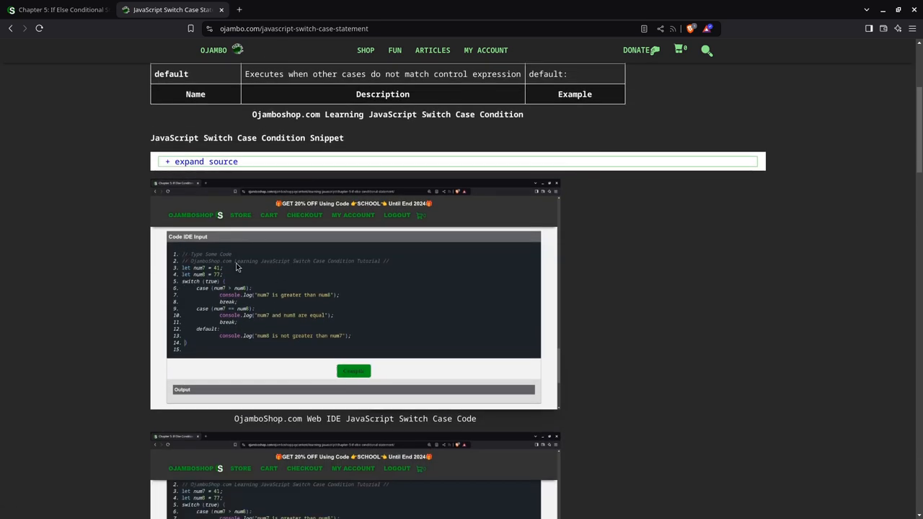
pyautogui.scroll(-3)
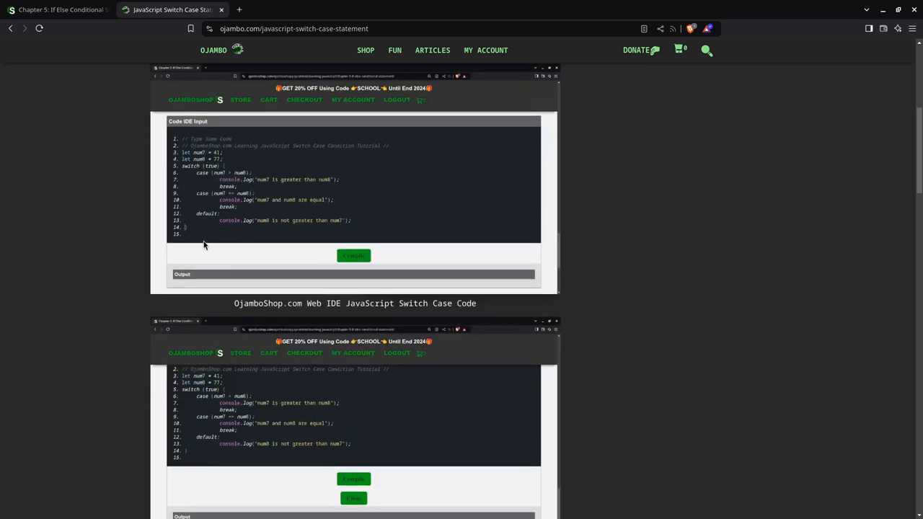
pyautogui.moveTo(220, 157)
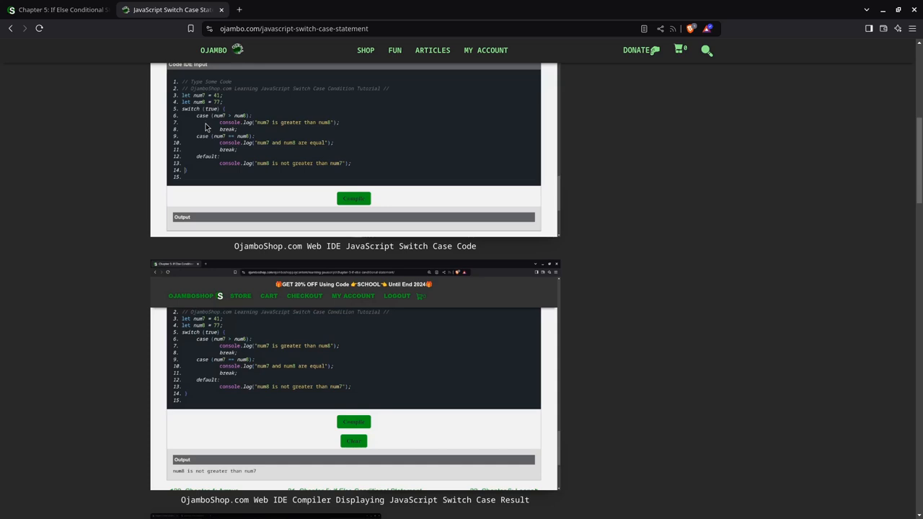
pyautogui.scroll(-3)
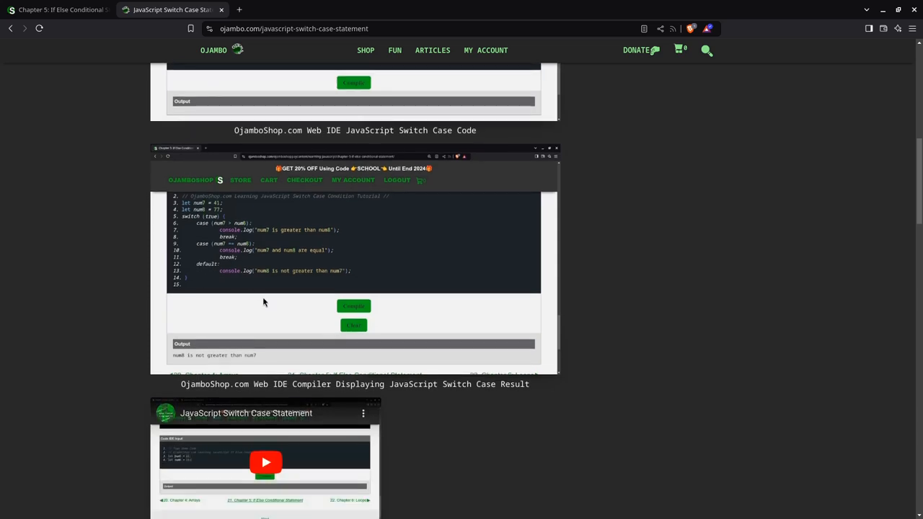
pyautogui.moveTo(270, 313)
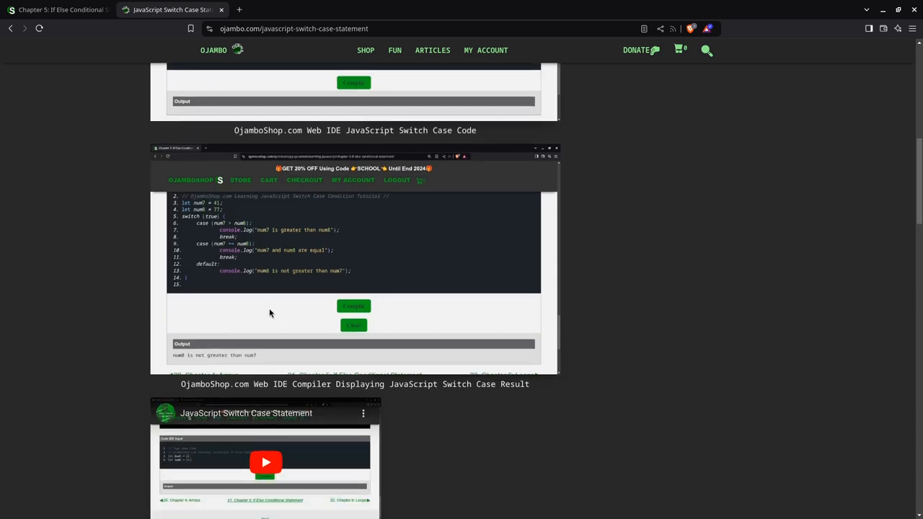
pyautogui.scroll(-3)
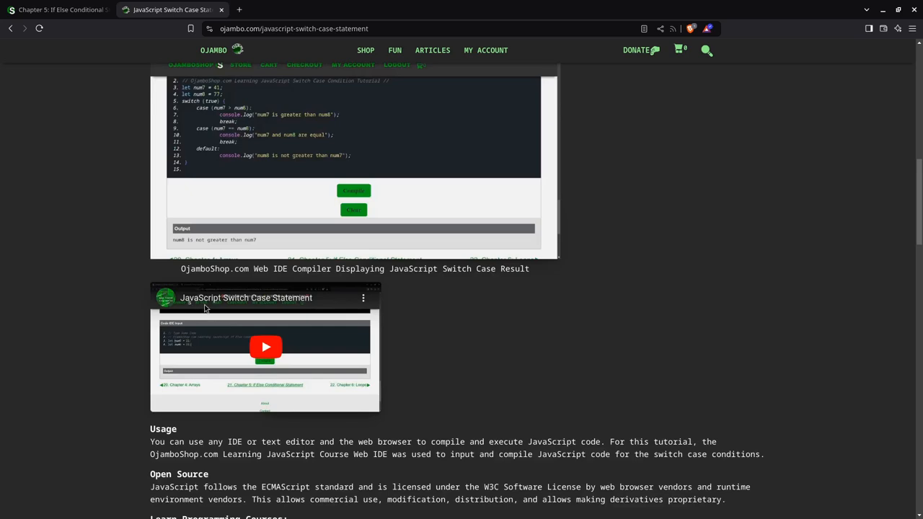
# Scroll through Usage, Open Source and the course offer to the Learning JavaScript ebook cover
pyautogui.scroll(-3)
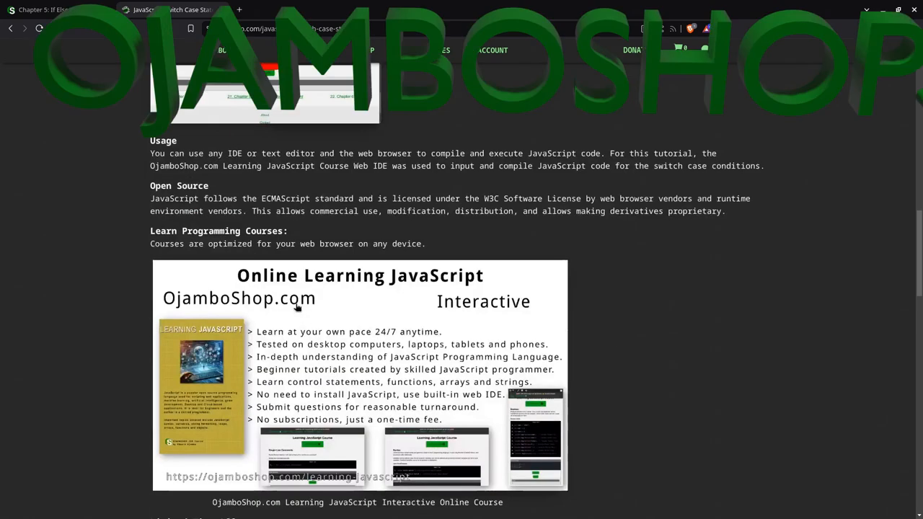
pyautogui.scroll(-3)
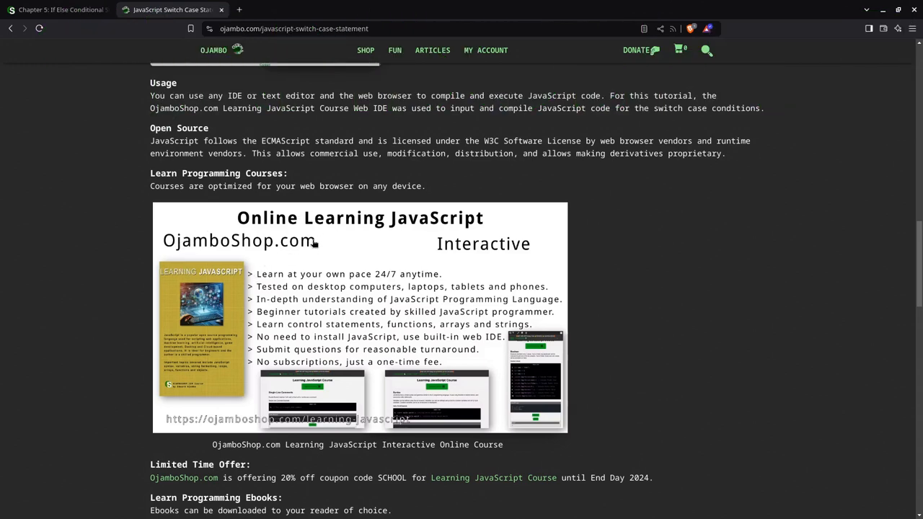
pyautogui.moveTo(180, 248)
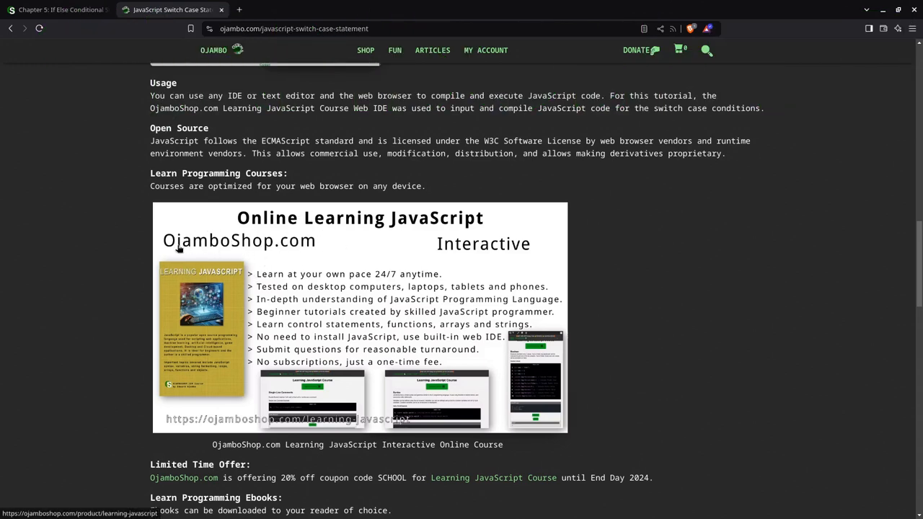
pyautogui.moveTo(332, 268)
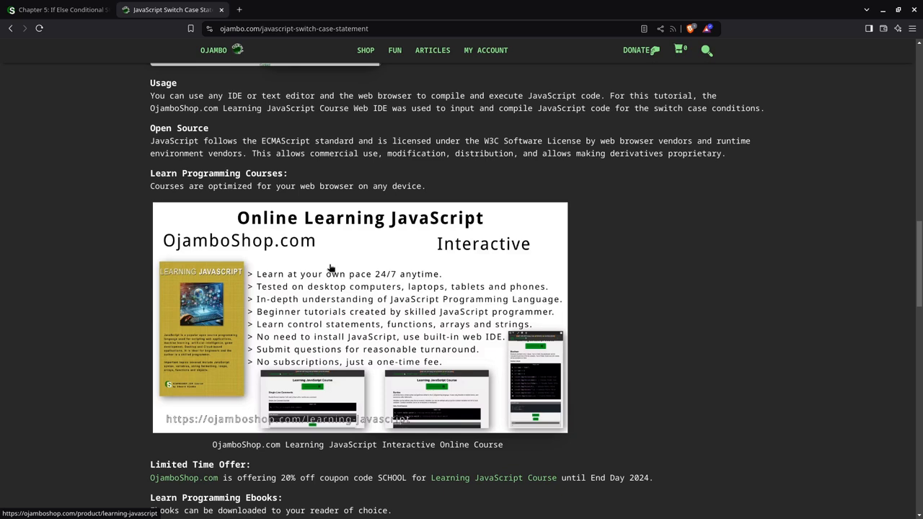
pyautogui.moveTo(285, 357)
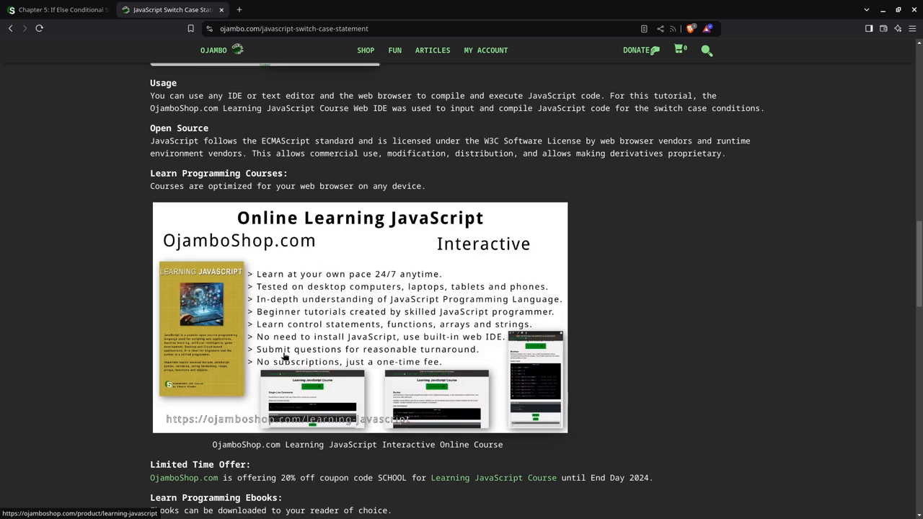
pyautogui.scroll(-3)
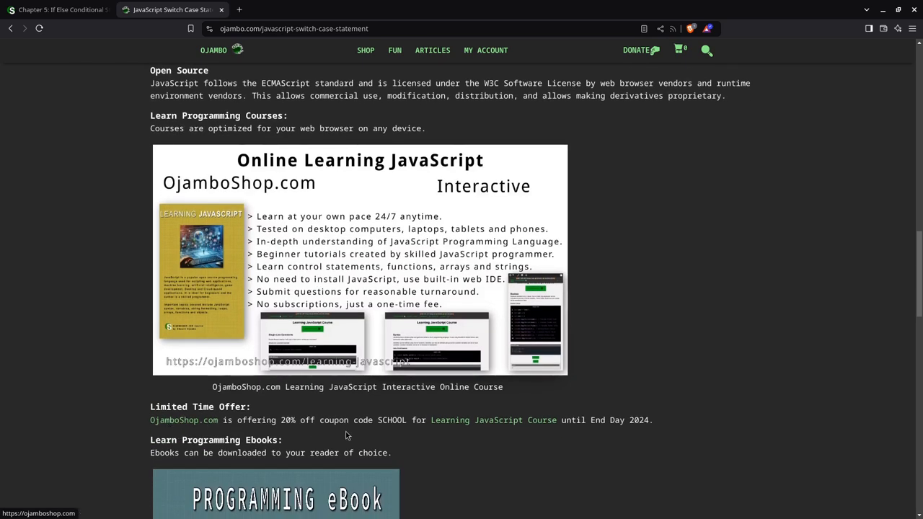
pyautogui.moveTo(388, 431)
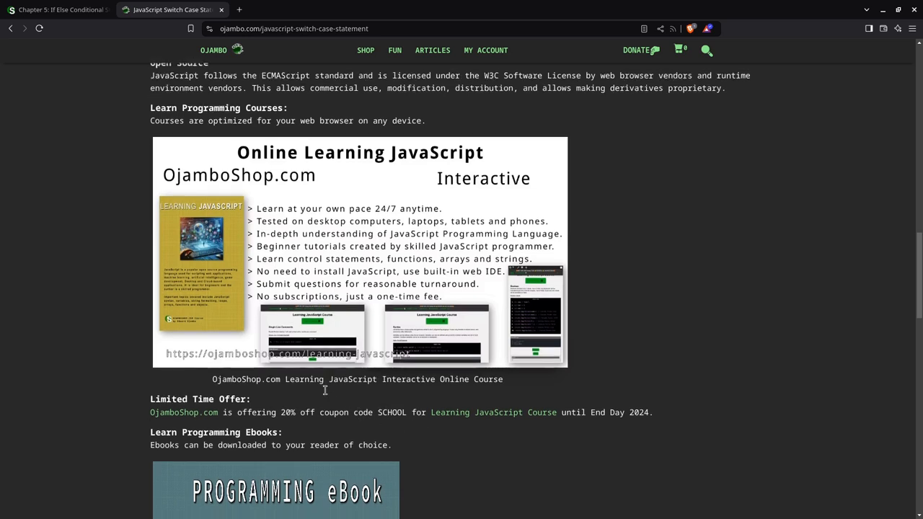
pyautogui.scroll(-3)
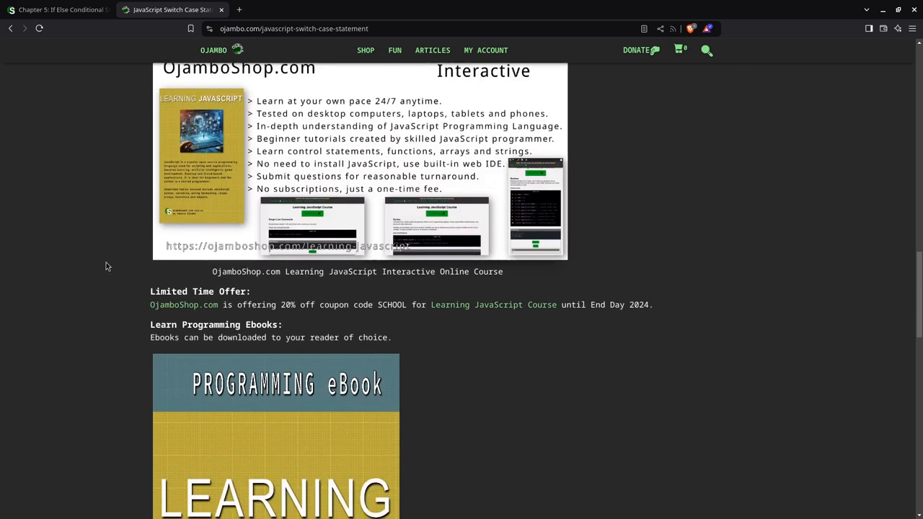
pyautogui.scroll(-3)
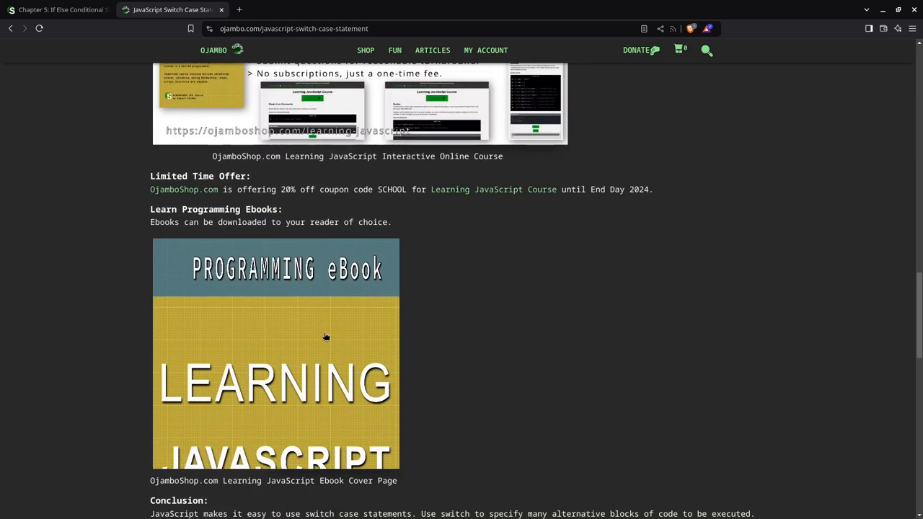
pyautogui.moveTo(446, 355)
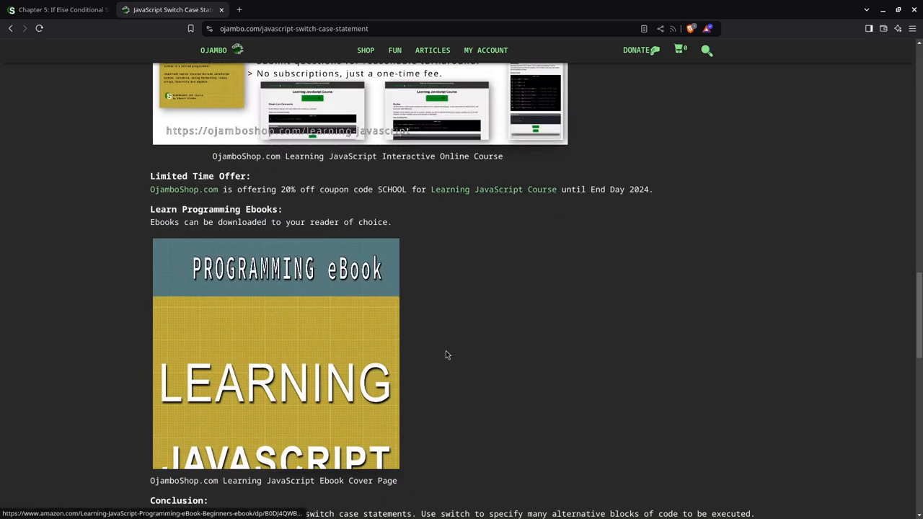
# Scroll down to the article's Conclusion and References list
pyautogui.scroll(-3)
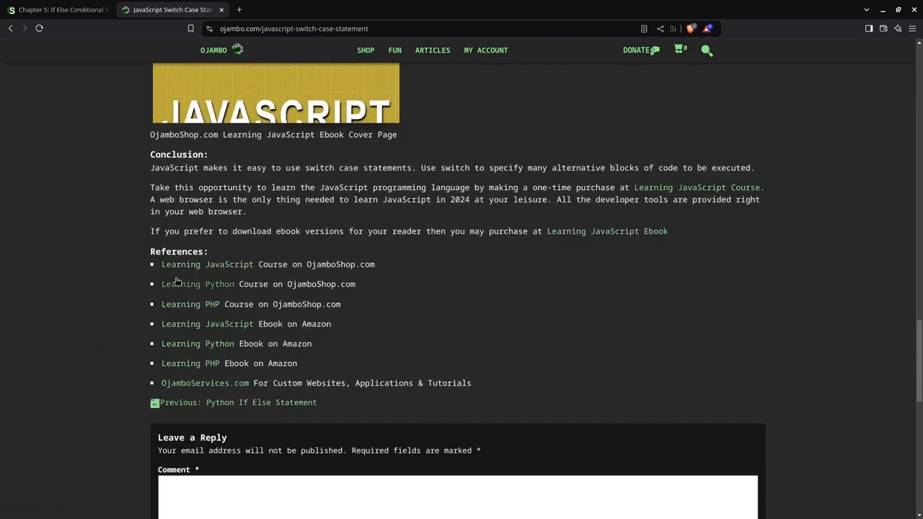
pyautogui.moveTo(213, 279)
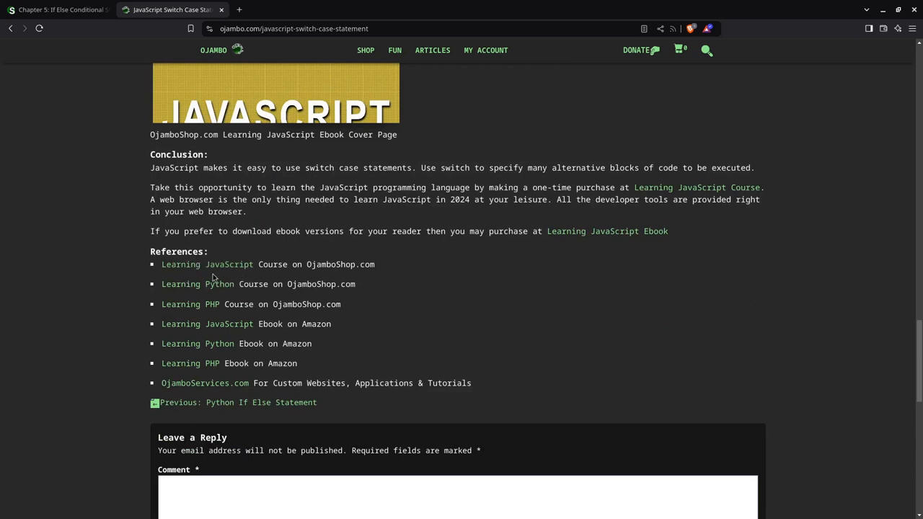
pyautogui.moveTo(346, 268)
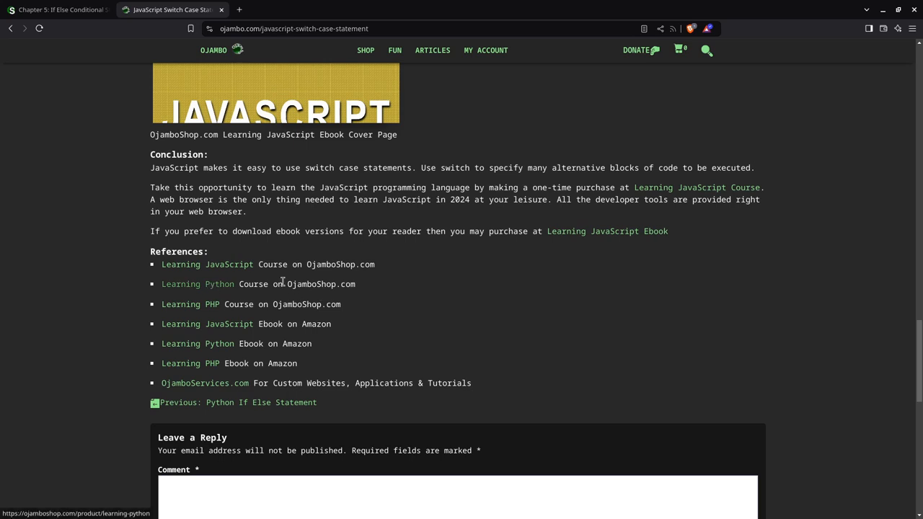
pyautogui.moveTo(146, 332)
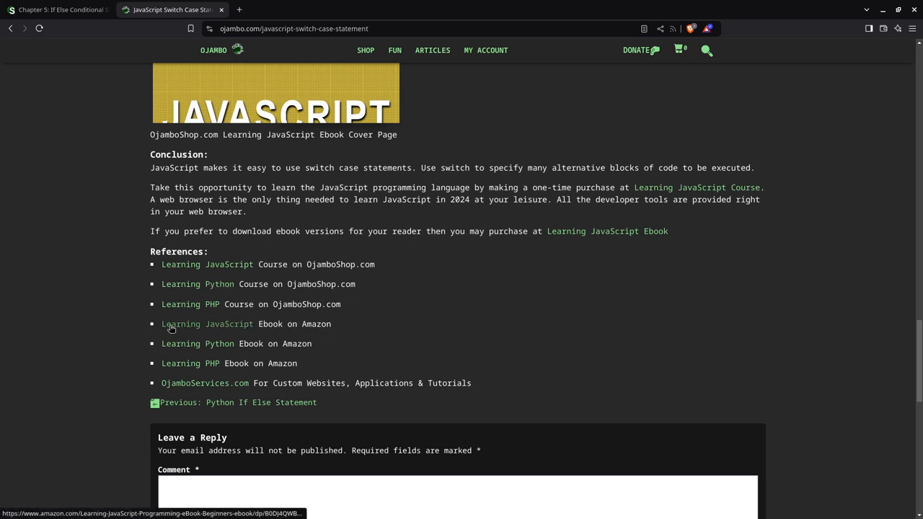
pyautogui.moveTo(249, 405)
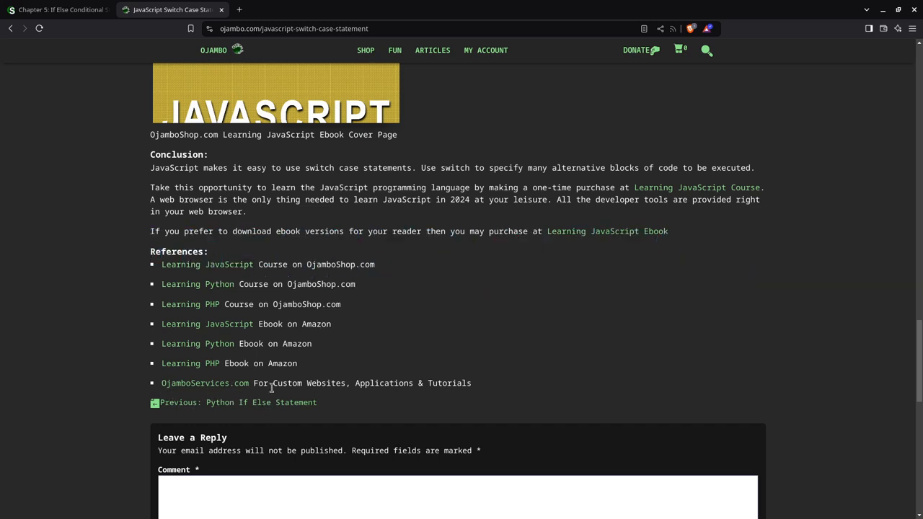
pyautogui.moveTo(230, 394)
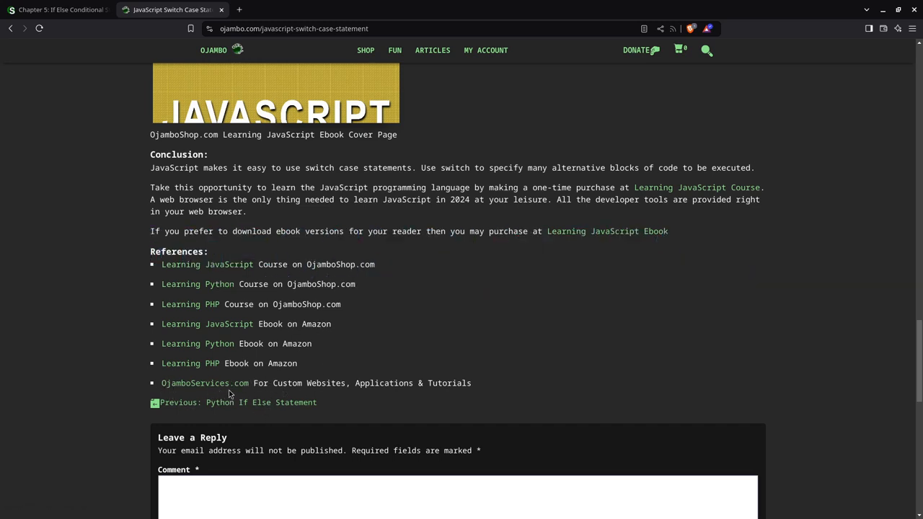
pyautogui.moveTo(400, 387)
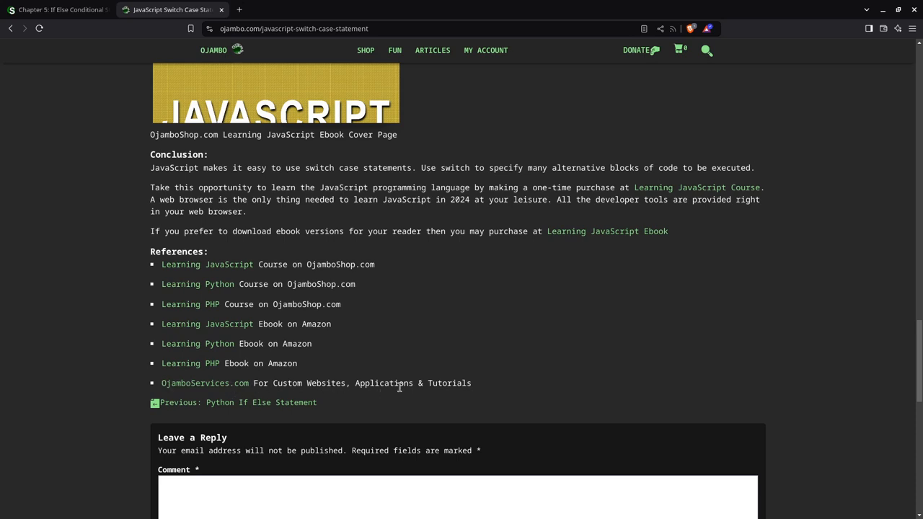
pyautogui.moveTo(283, 293)
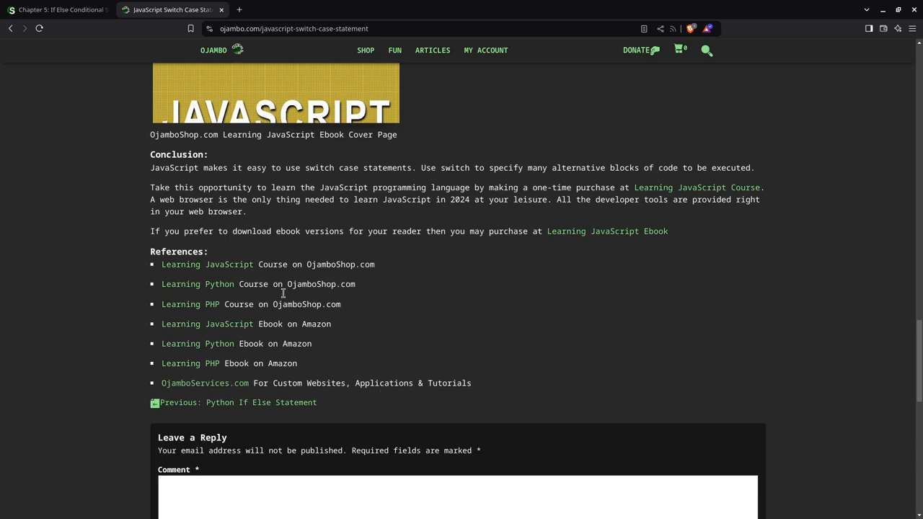